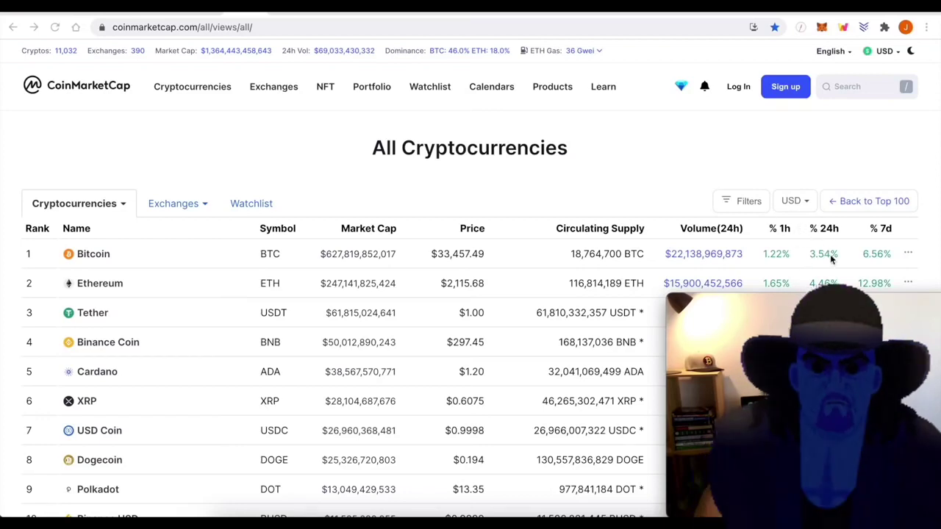
# - Scroll around the BTCUSD daily chart while the circle near the 0.5 Fibonacci level is erased
pyautogui.scroll(-3)
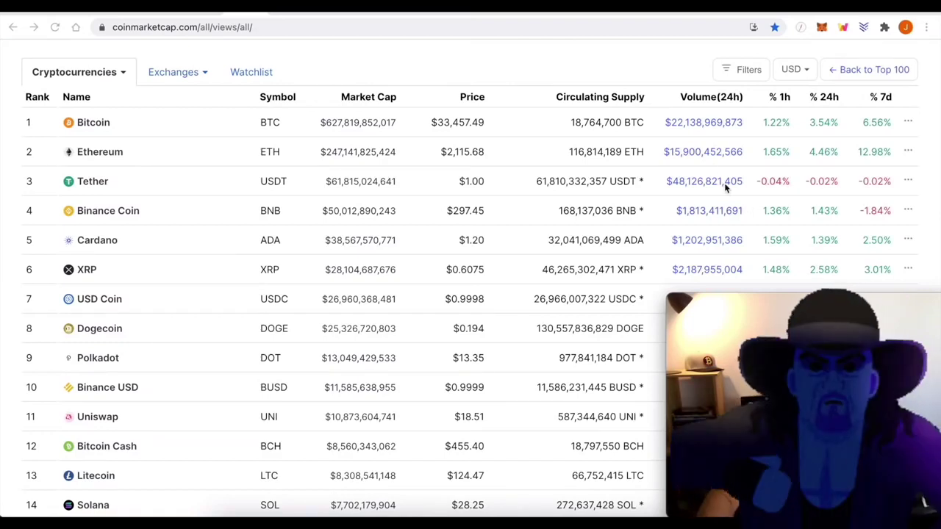
pyautogui.scroll(-3)
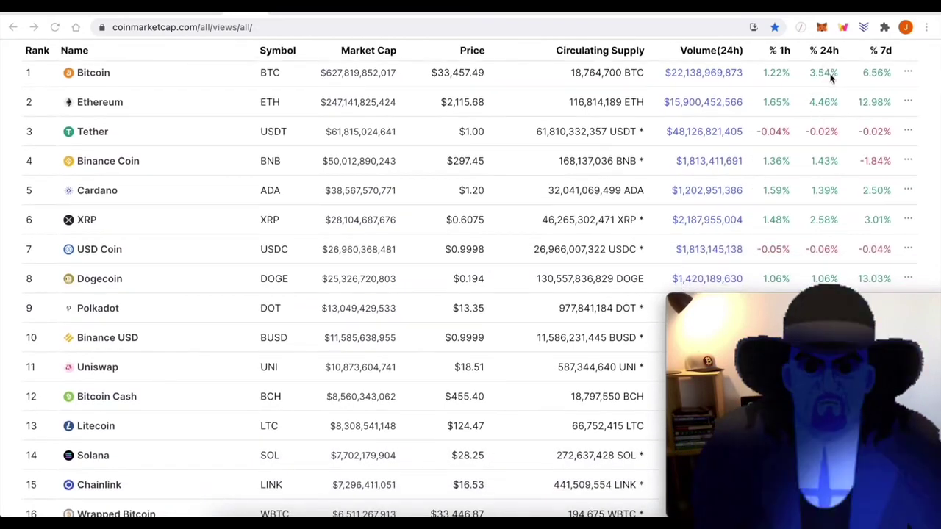
pyautogui.scroll(-3)
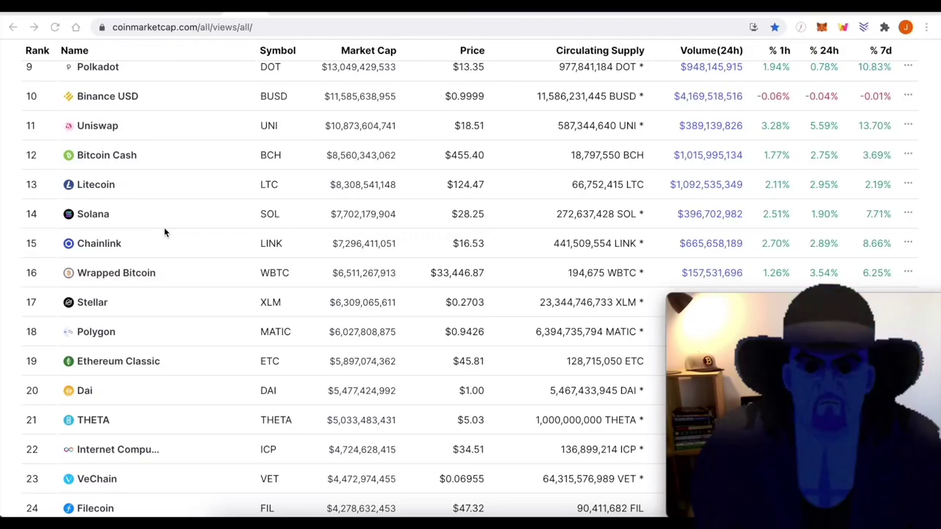
pyautogui.scroll(-3)
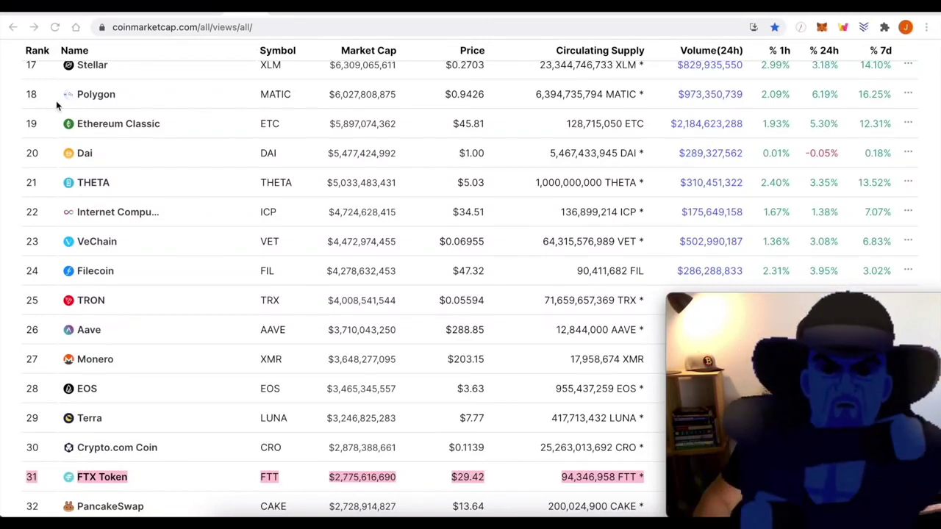
pyautogui.moveTo(212, 215)
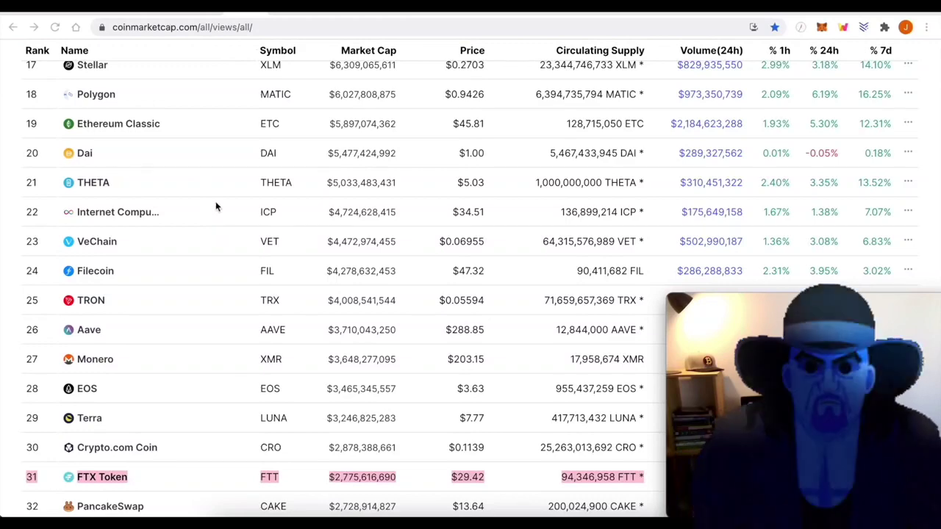
pyautogui.scroll(3)
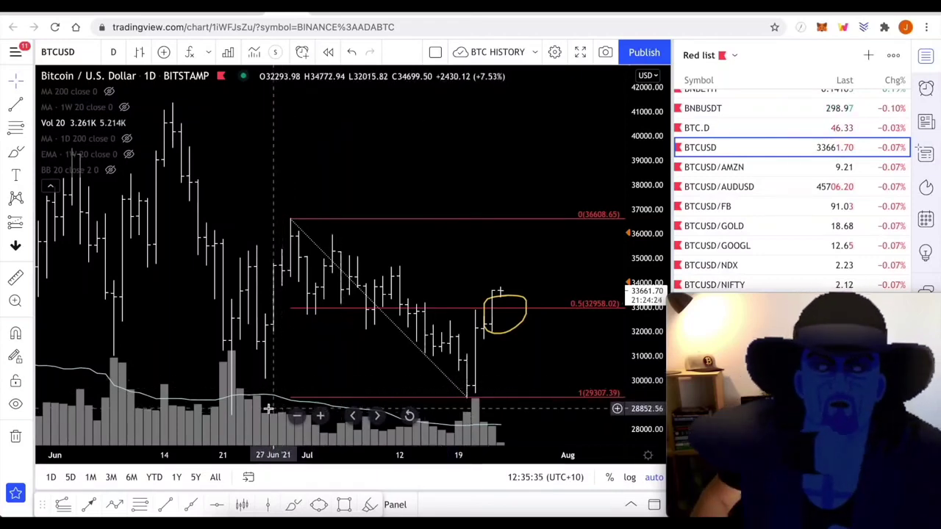
pyautogui.moveTo(478, 385)
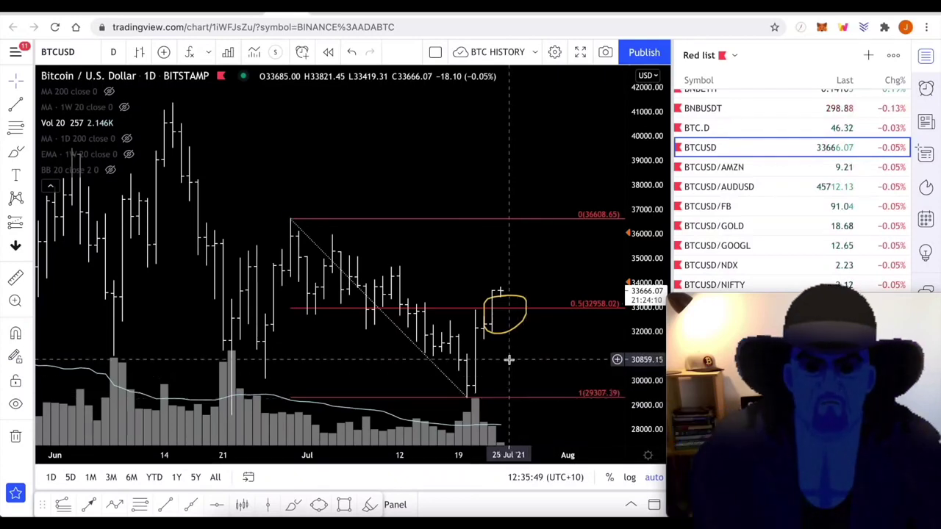
pyautogui.moveTo(511, 309)
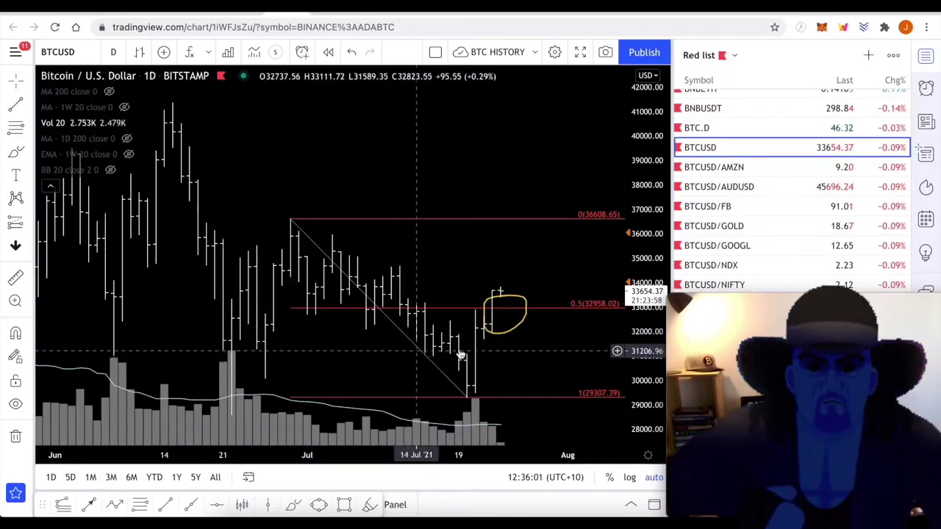
pyautogui.moveTo(483, 341)
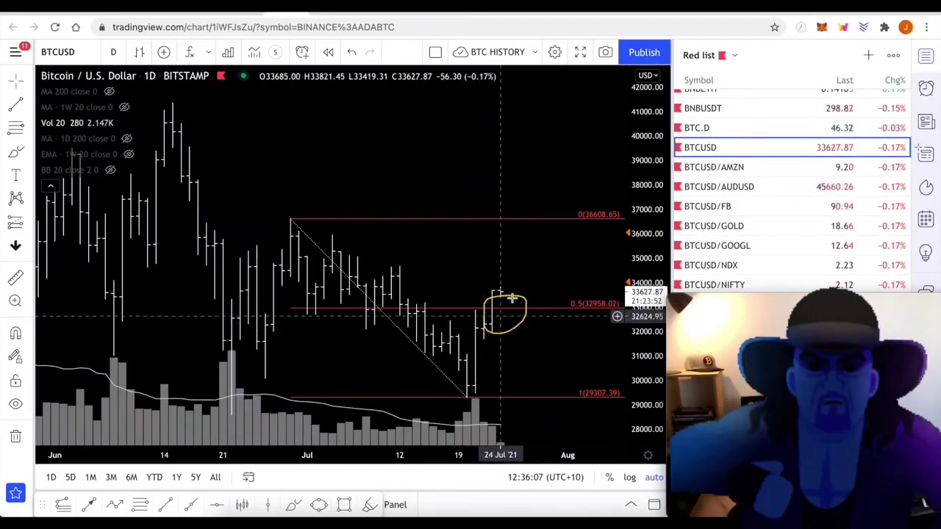
pyautogui.moveTo(497, 300)
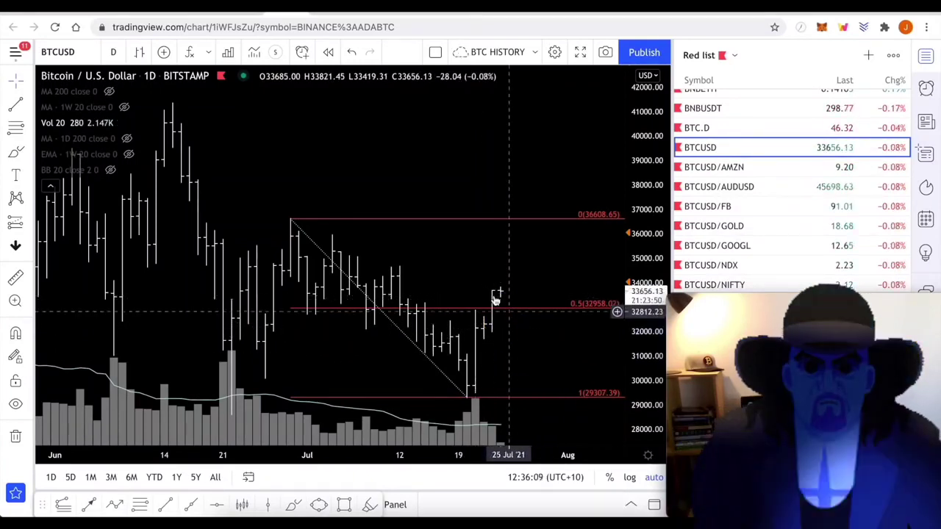
pyautogui.moveTo(471, 359)
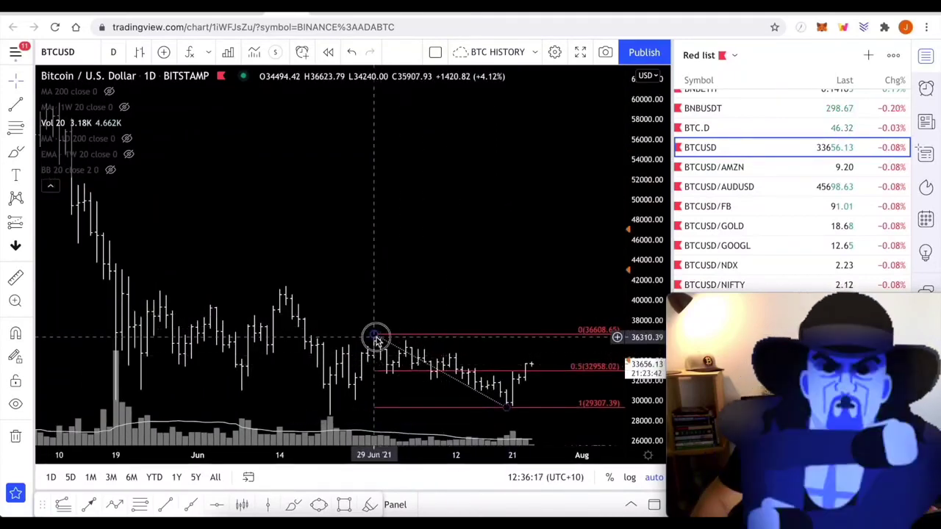
# - Stretch the Fibonacci retracement up to the 41,388 high and circle the early-July rejection at 0.5
pyautogui.moveTo(375, 339); pyautogui.dragTo(285, 285)
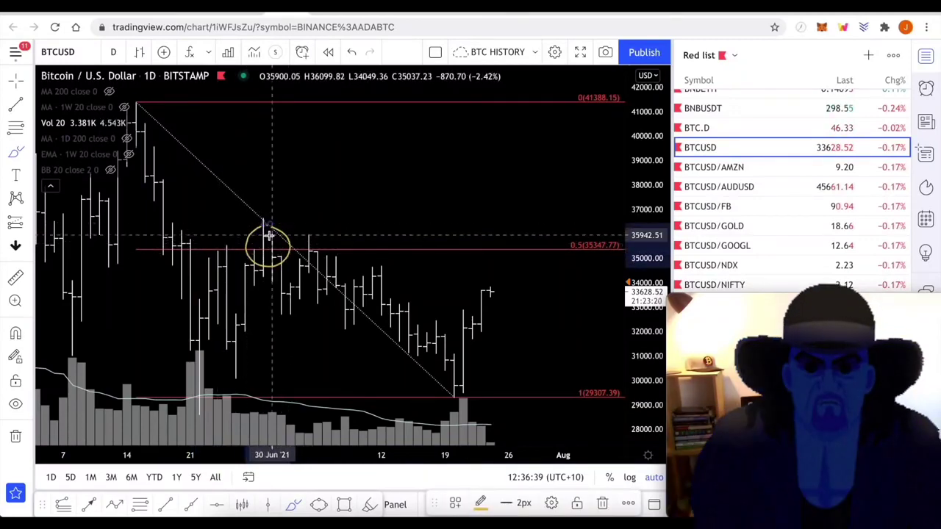
pyautogui.moveTo(326, 250)
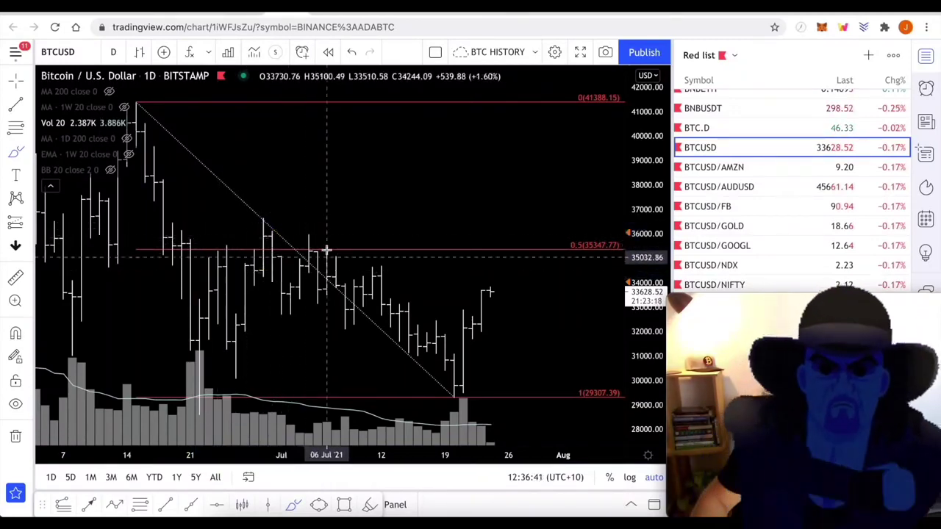
pyautogui.moveTo(297, 226); pyautogui.dragTo(338, 262)
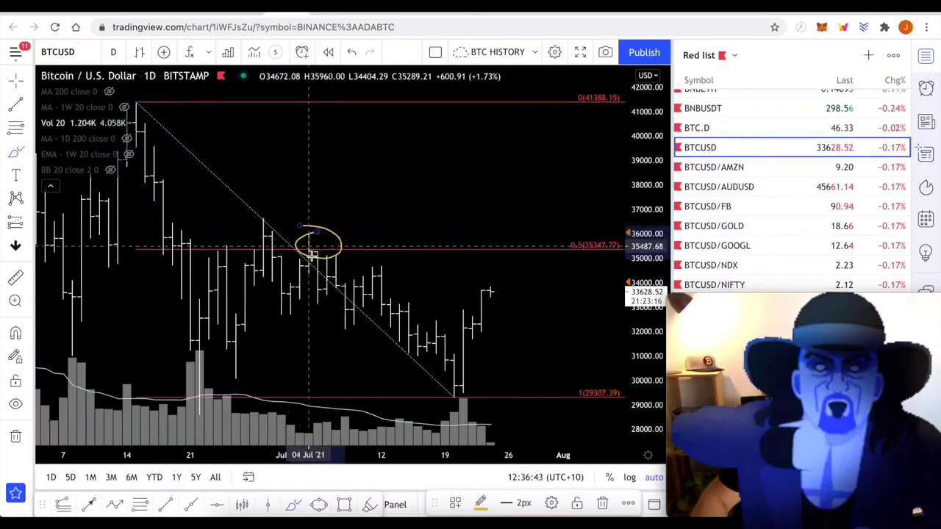
# - Switch the Bitcoin daily chart style to candlesticks, then back to bars
pyautogui.click(138, 53)
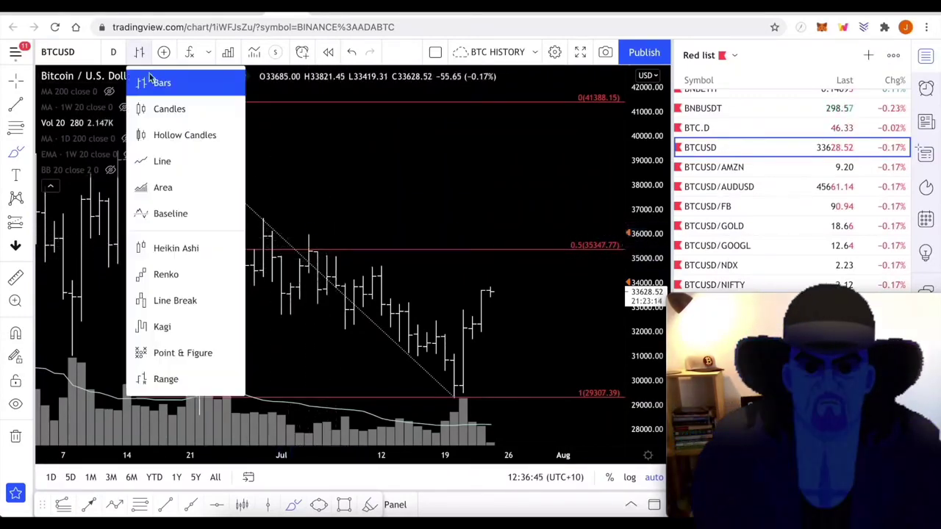
pyautogui.click(169, 109)
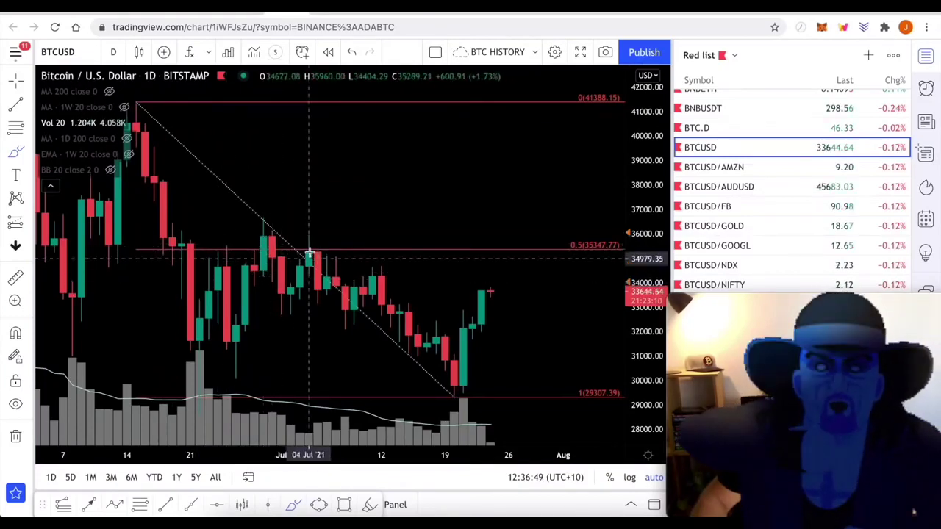
pyautogui.moveTo(339, 257)
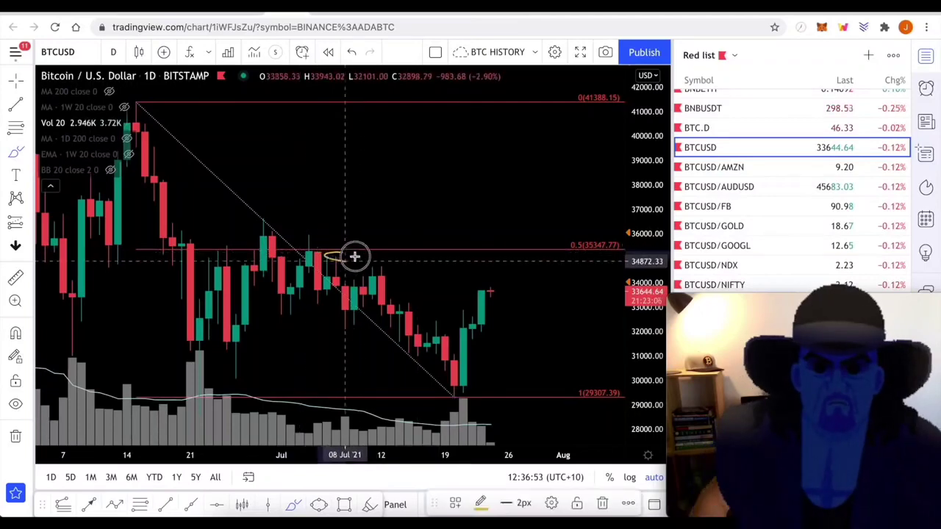
pyautogui.click(113, 53)
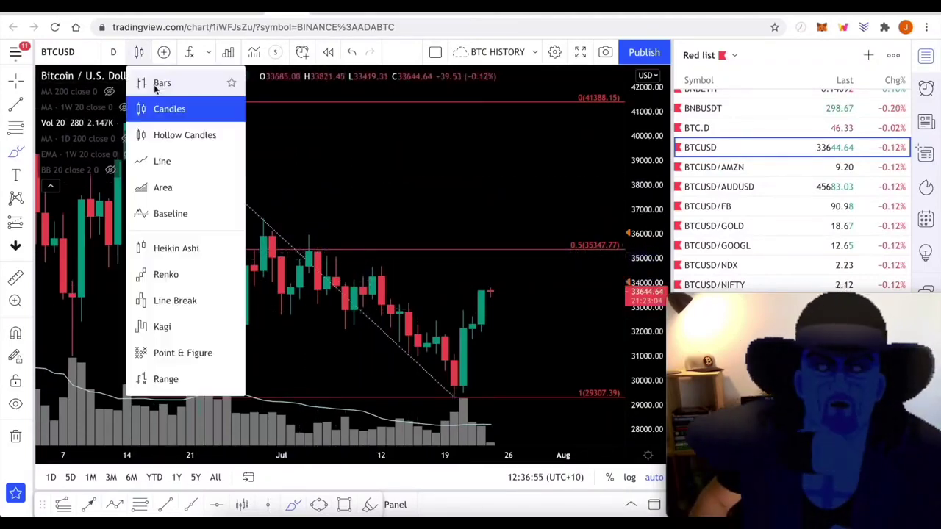
pyautogui.click(162, 82)
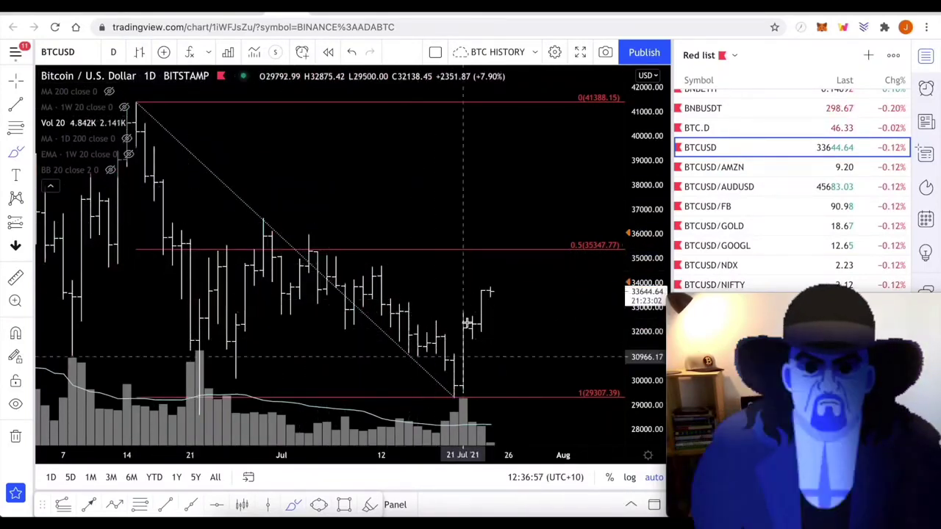
pyautogui.moveTo(447, 291)
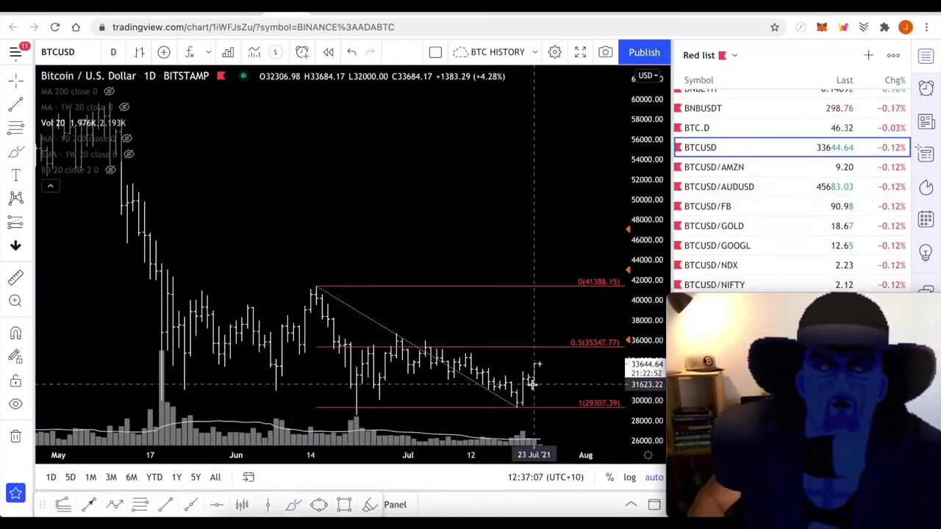
pyautogui.moveTo(497, 358)
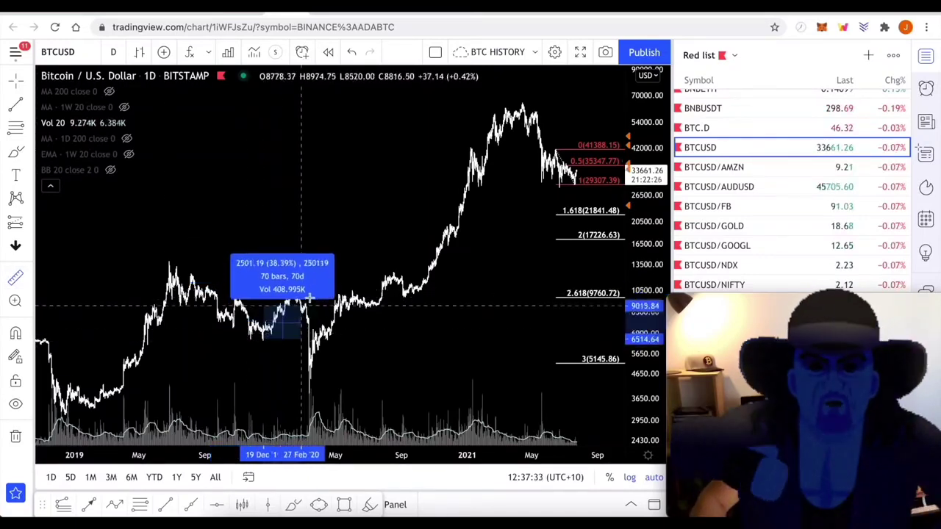
pyautogui.moveTo(302, 297); pyautogui.dragTo(310, 291)
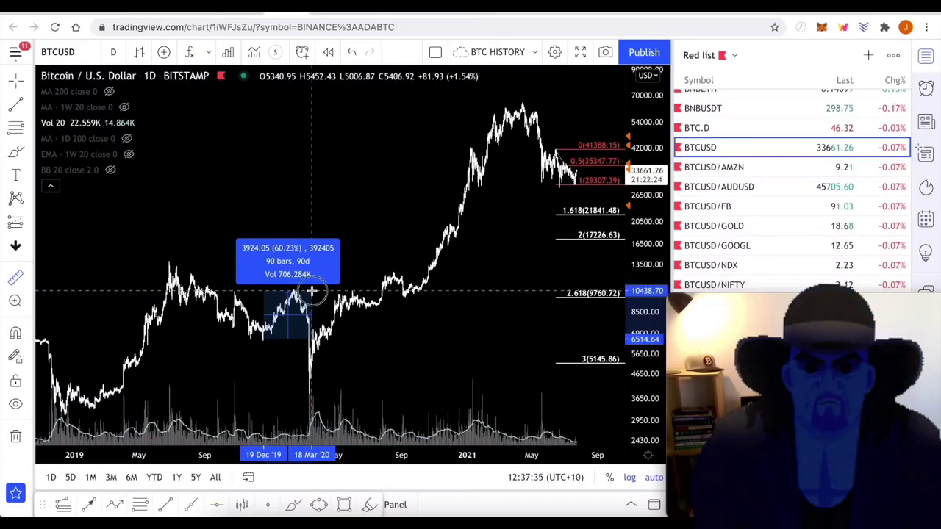
pyautogui.moveTo(292, 358)
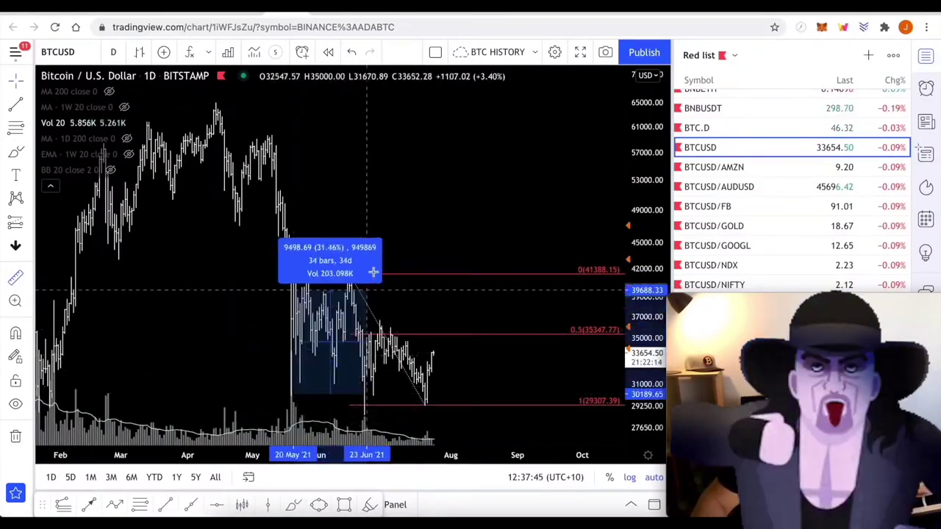
pyautogui.moveTo(374, 272); pyautogui.dragTo(373, 282)
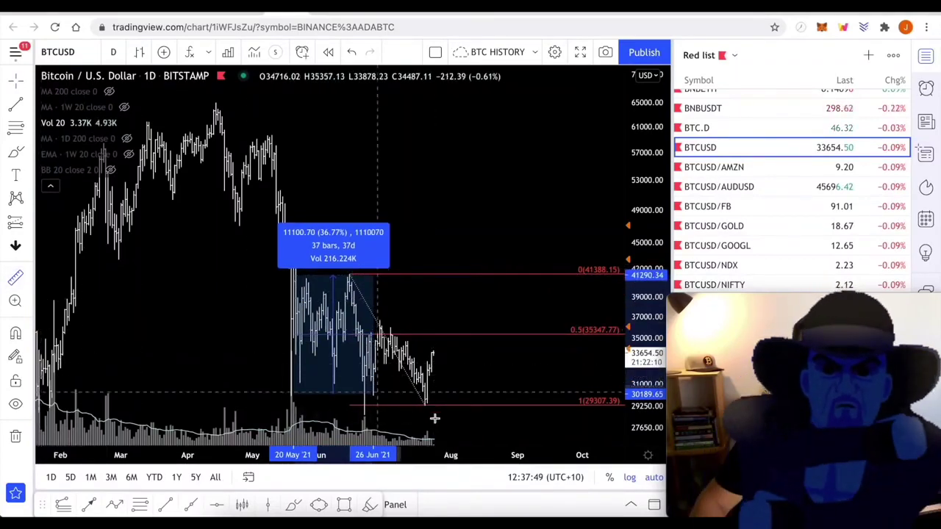
pyautogui.moveTo(333, 330); pyautogui.dragTo(471, 331)
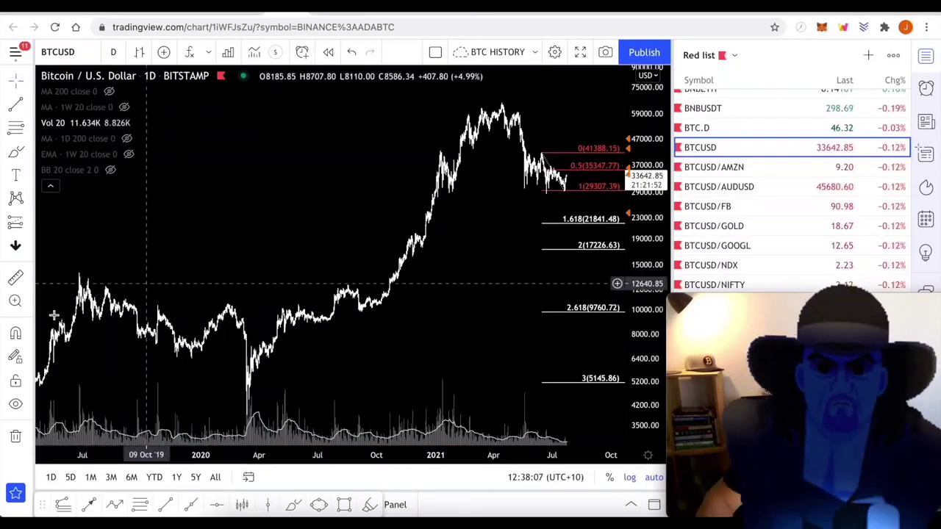
pyautogui.moveTo(433, 294)
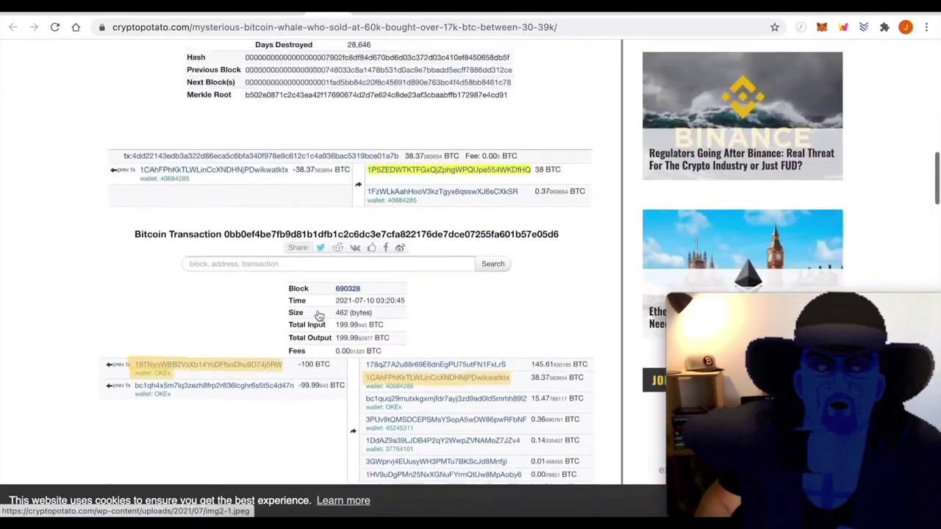
# - Scroll down the Mysterious Bitcoin Whale article past the transaction table to the arrowed BTC sell-point chart
pyautogui.scroll(3)
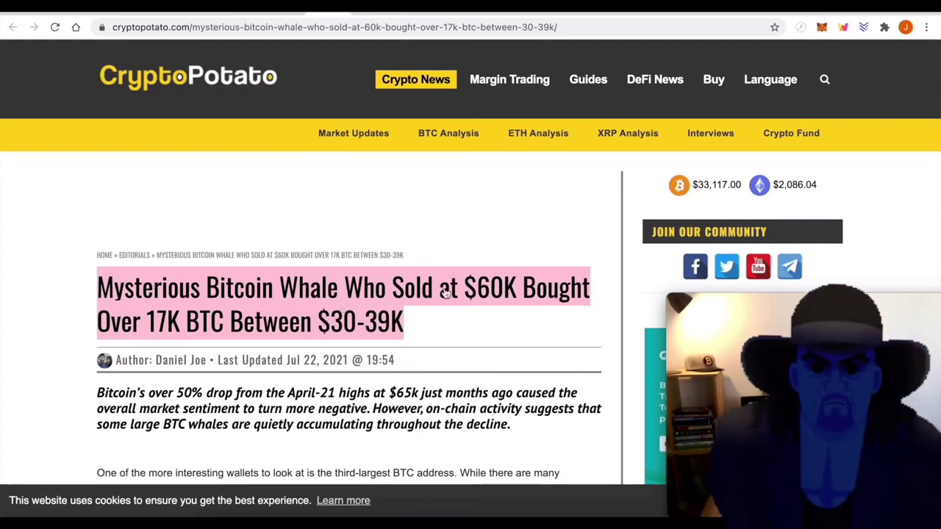
pyautogui.moveTo(167, 336)
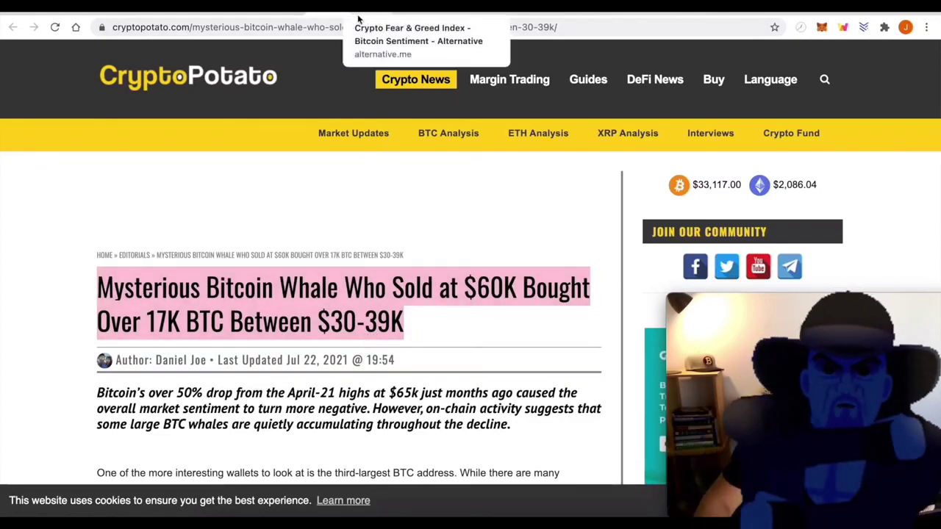
pyautogui.scroll(-3)
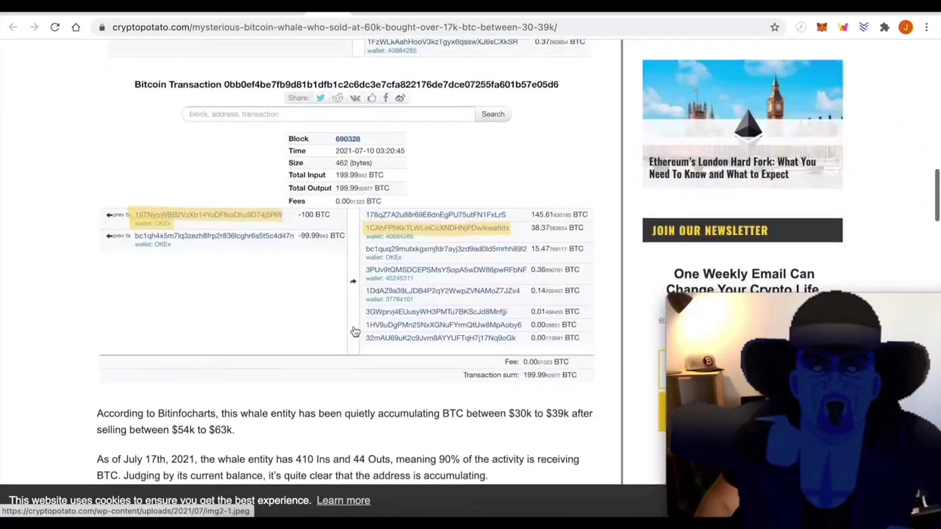
pyautogui.scroll(-3)
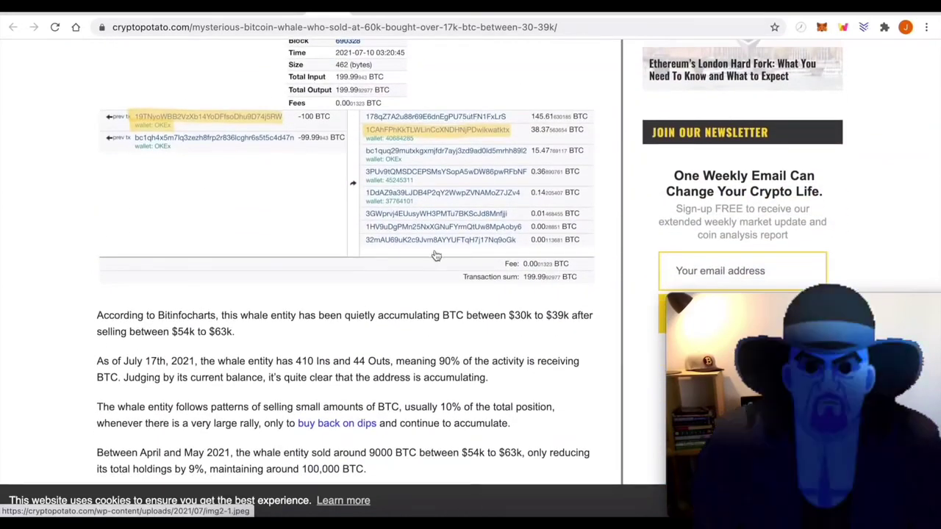
pyautogui.scroll(-3)
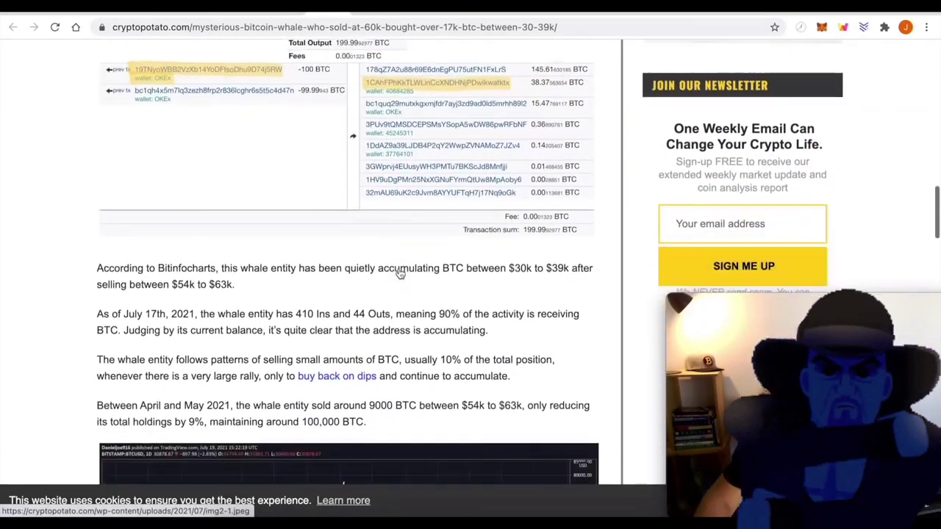
pyautogui.scroll(-3)
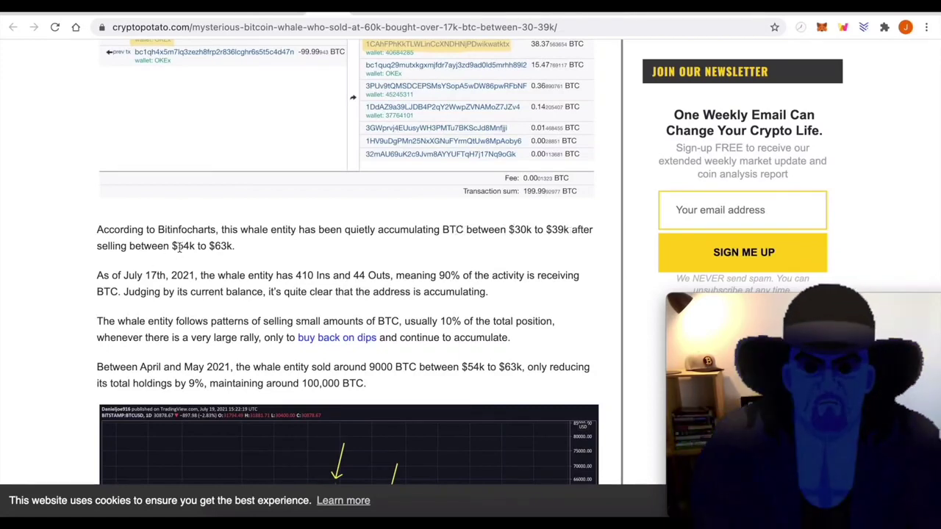
pyautogui.scroll(-3)
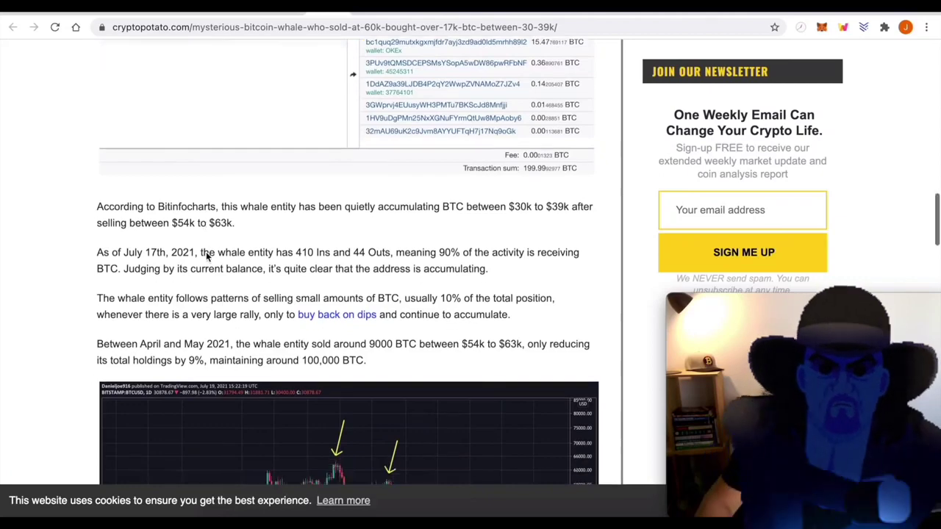
pyautogui.scroll(-3)
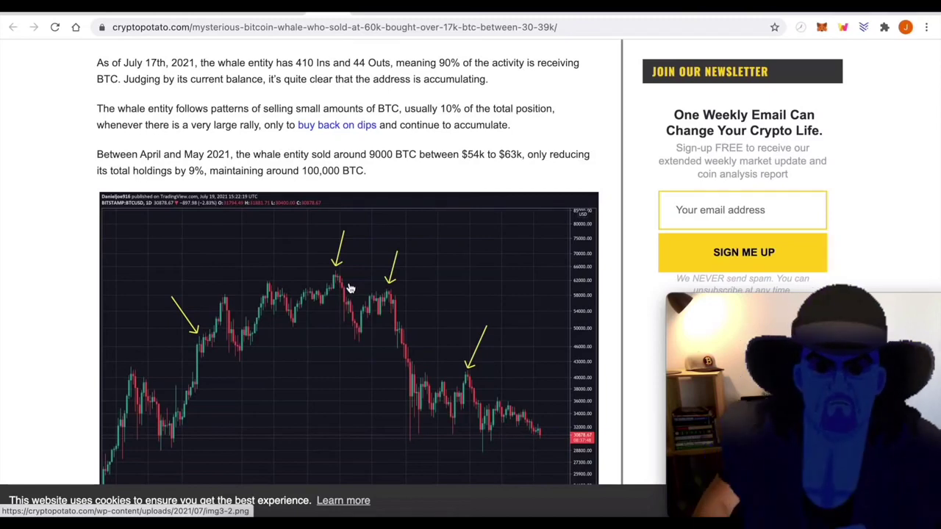
pyautogui.moveTo(356, 326)
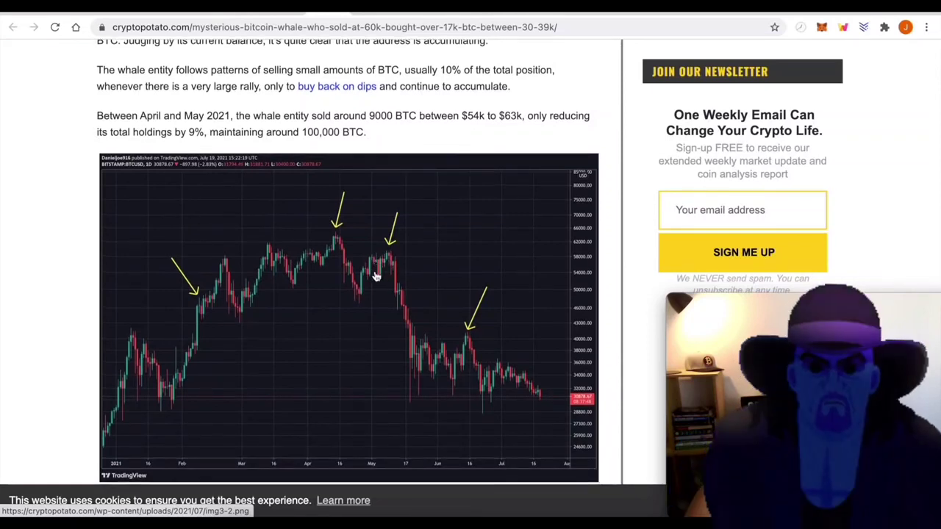
pyautogui.moveTo(360, 278)
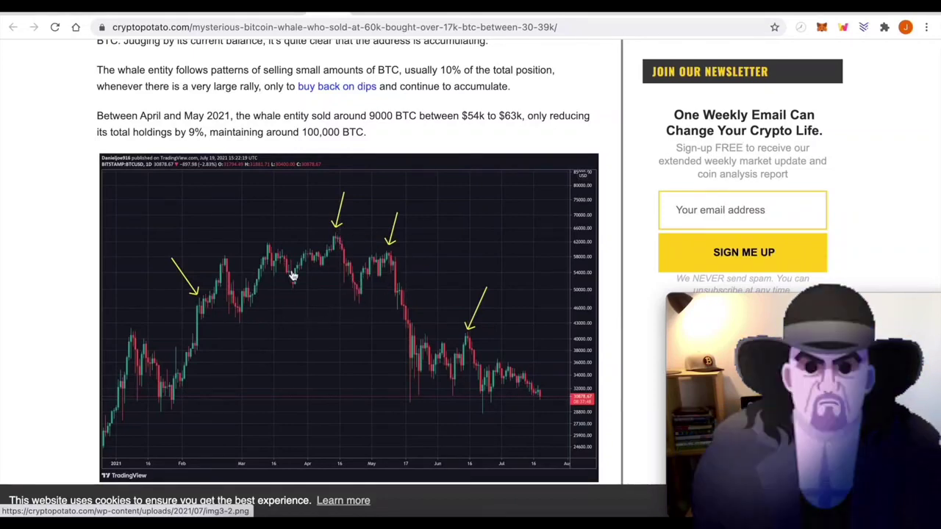
pyautogui.moveTo(371, 263)
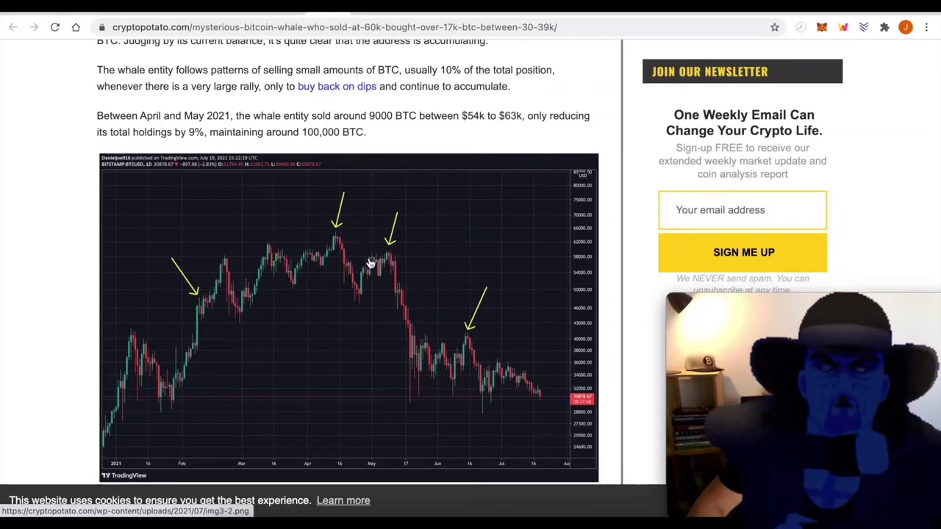
# - Scroll on past the accumulation paragraph to the whale's balance chart, transactions table and next BTC chart
pyautogui.scroll(-3)
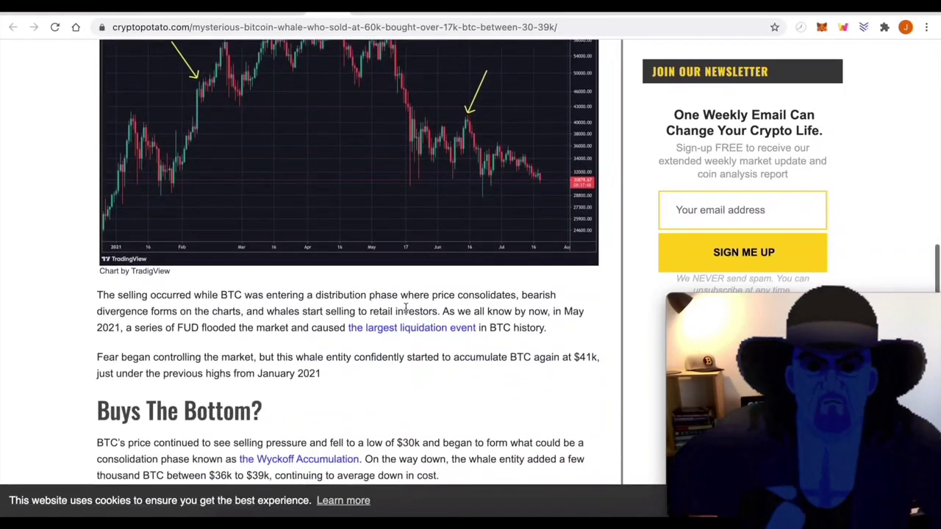
pyautogui.scroll(-3)
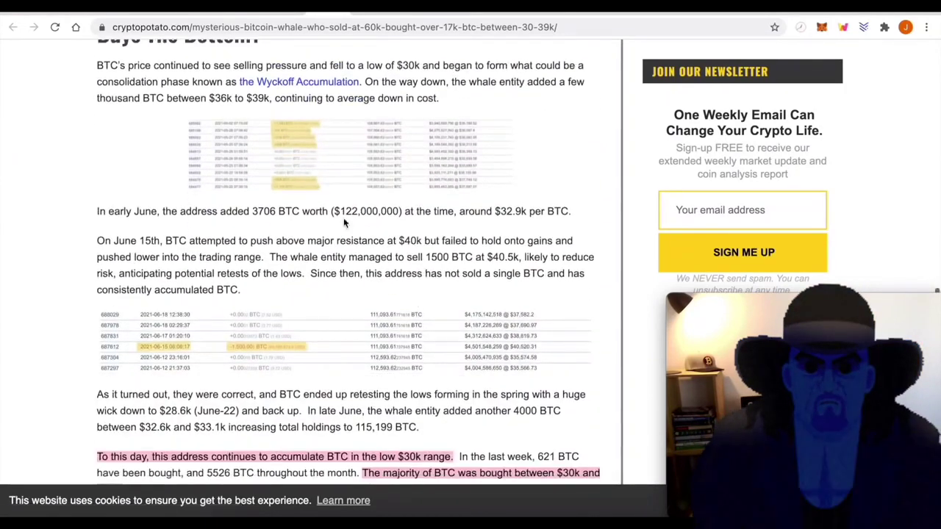
pyautogui.scroll(-3)
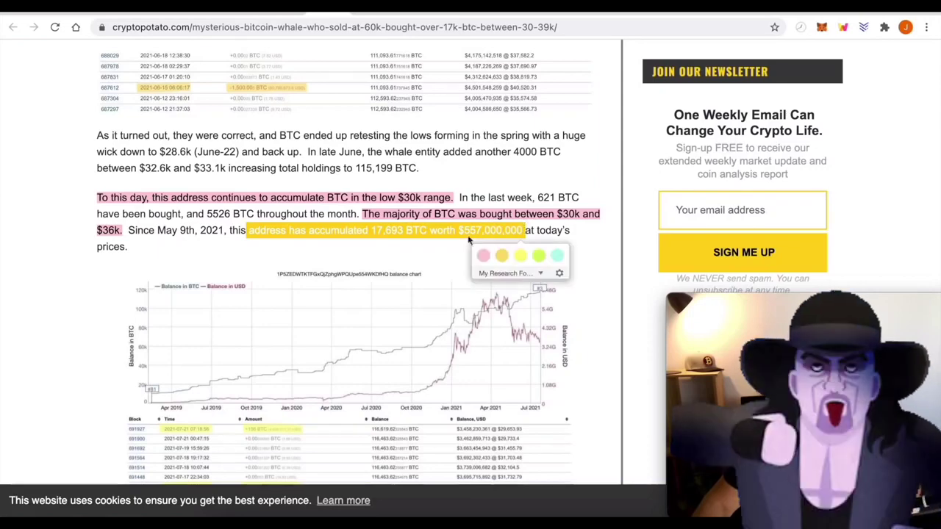
pyautogui.scroll(-3)
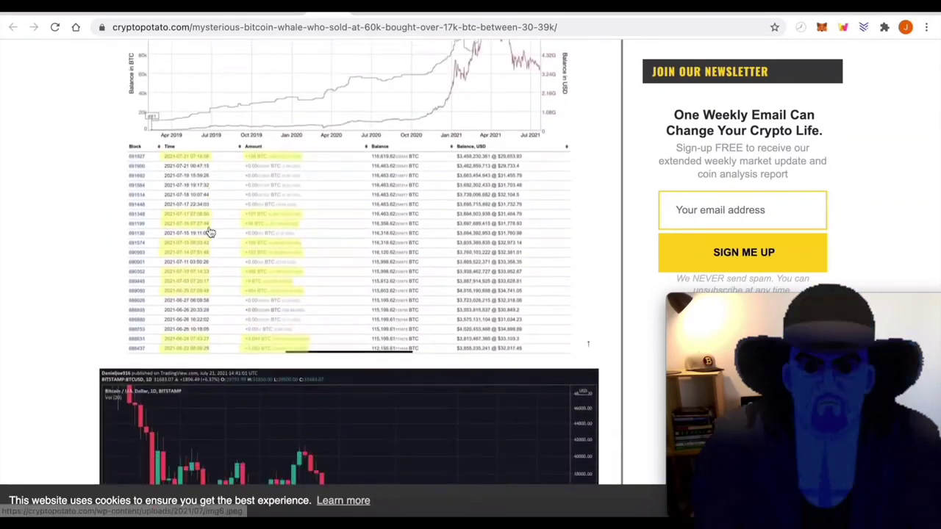
pyautogui.scroll(-3)
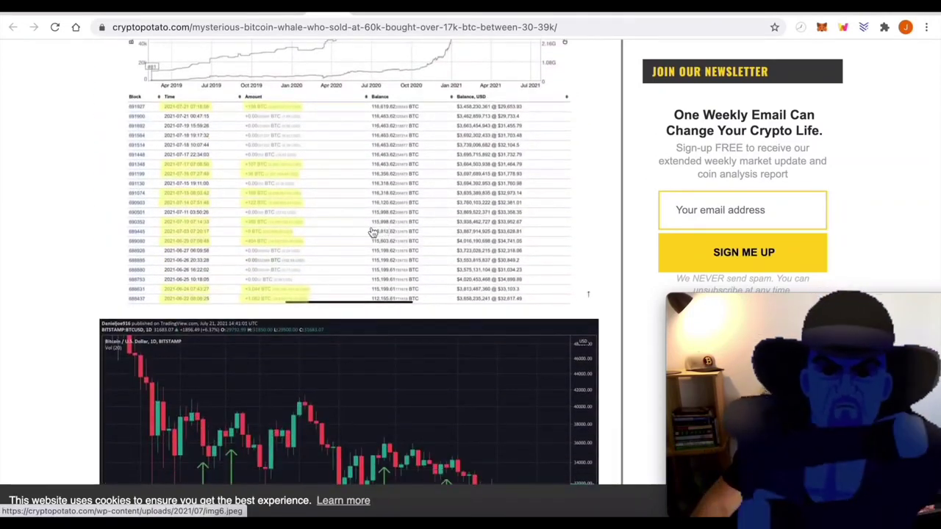
pyautogui.scroll(-3)
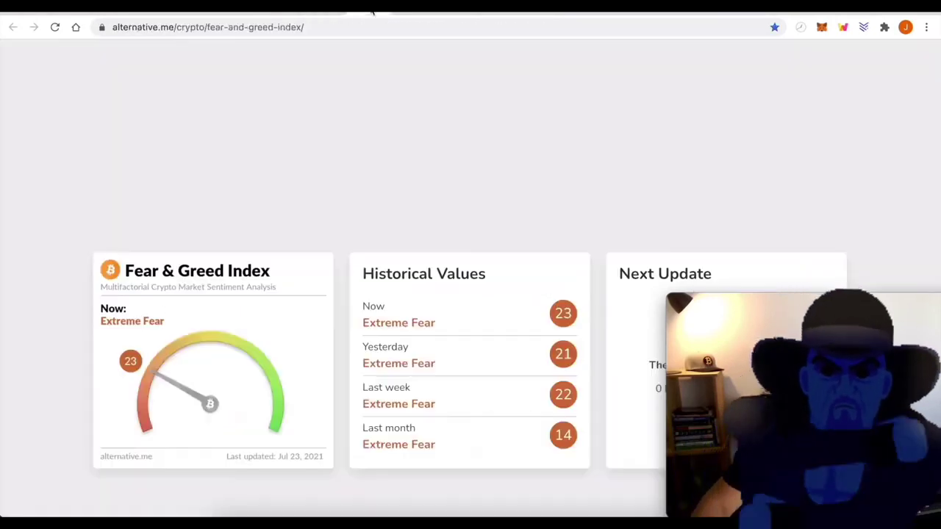
pyautogui.moveTo(428, 354)
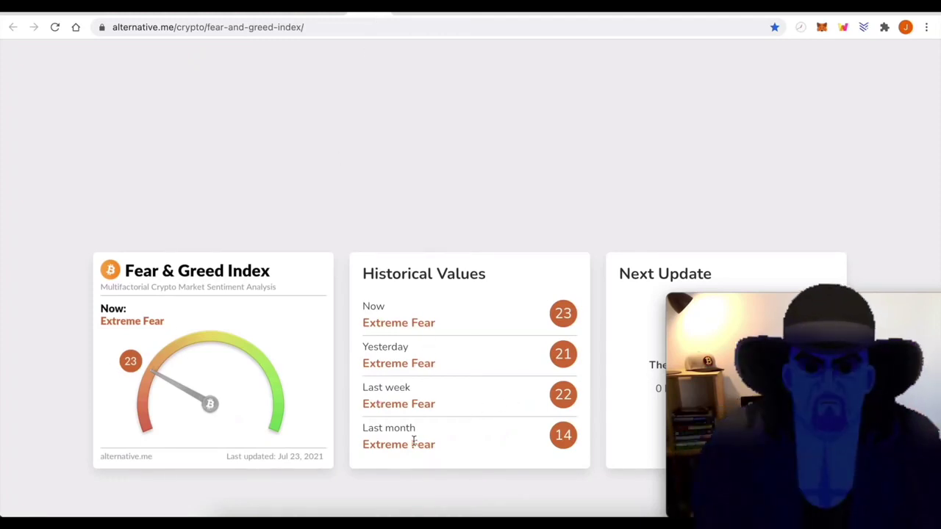
# - Scroll down the Fear & Greed Index page (Extreme Fear 23) to the 'Over Time' history chart
pyautogui.scroll(-3)
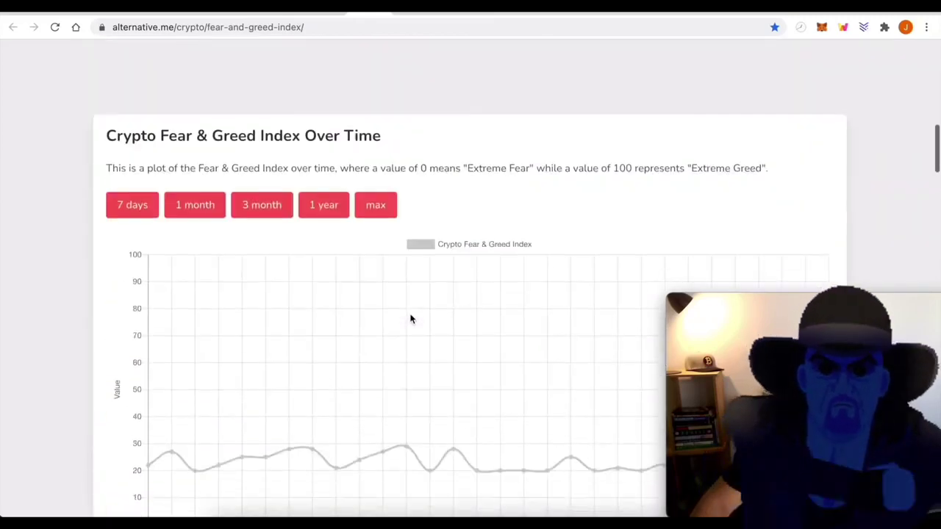
pyautogui.scroll(-3)
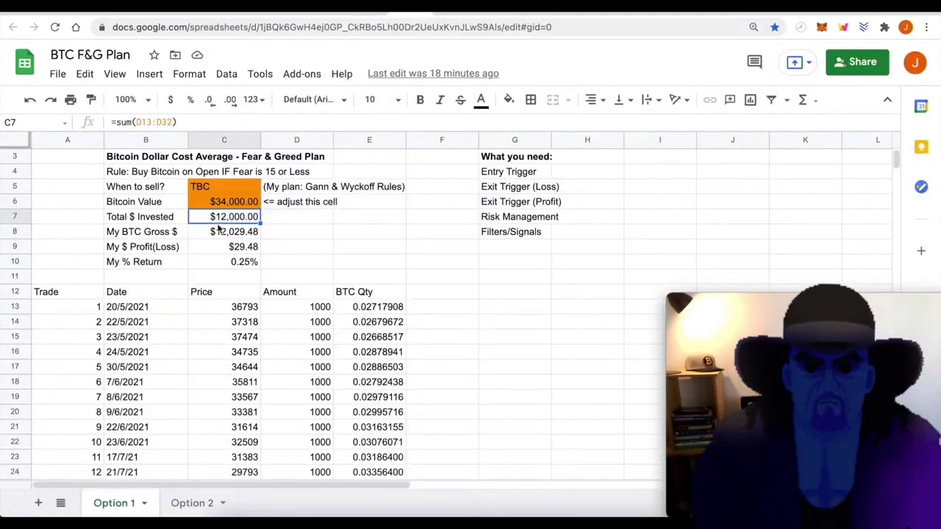
# - Select the twelve trade prices from 36793 down to 29793, then trade 4's $1000 amount, and scroll down the plan
pyautogui.scroll(-3)
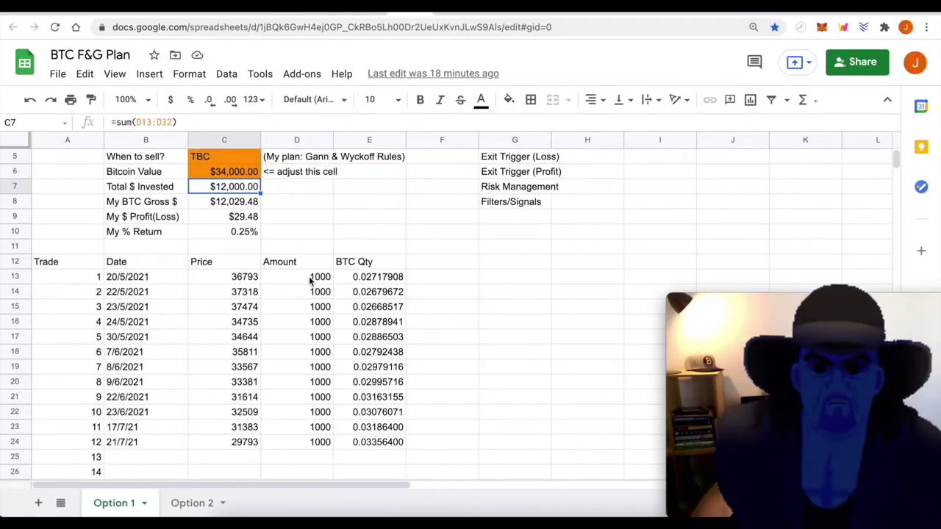
pyautogui.moveTo(189, 380)
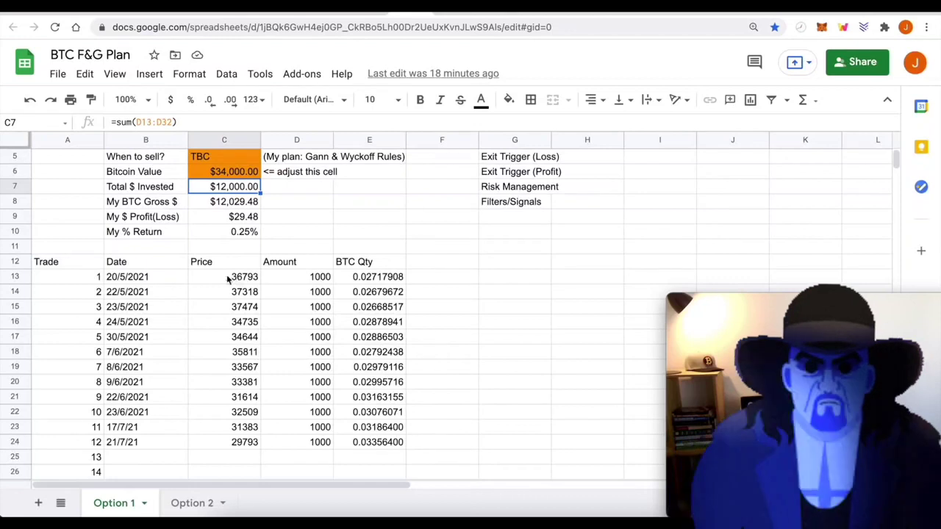
pyautogui.click(224, 276)
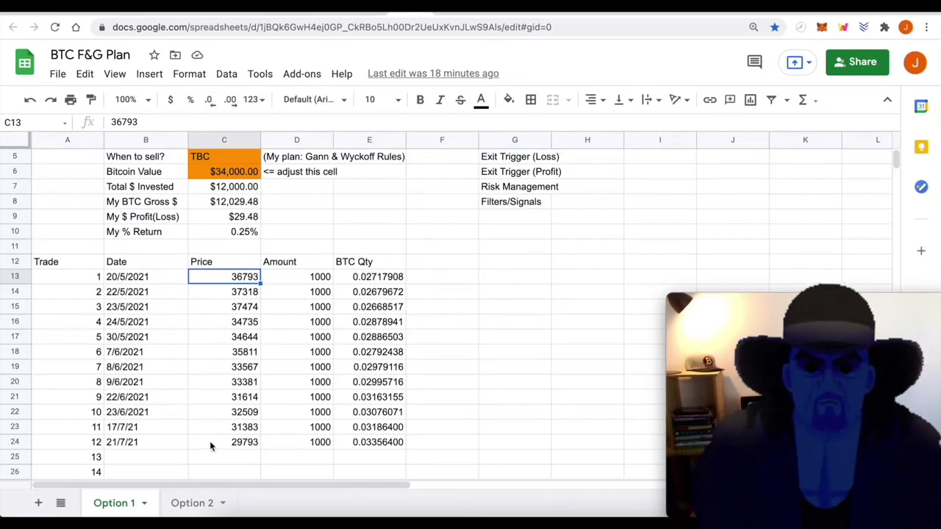
pyautogui.click(223, 442)
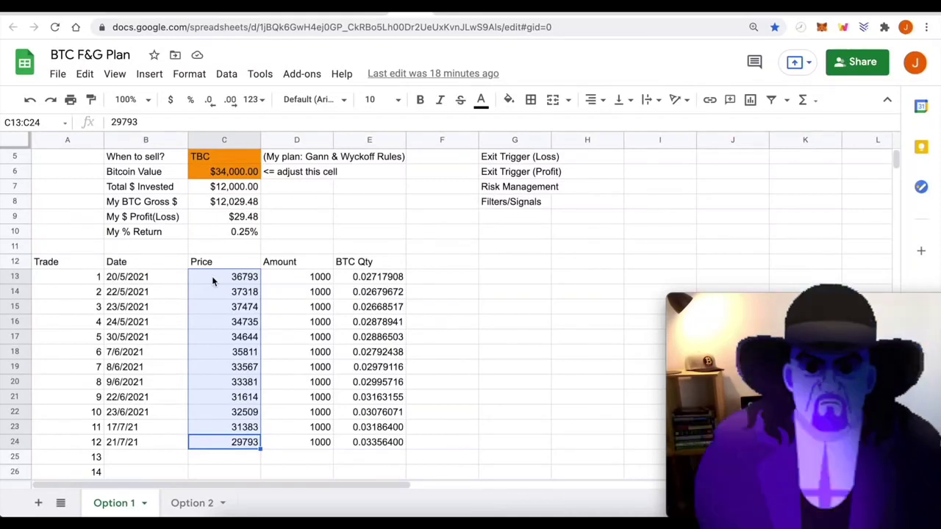
pyautogui.click(331, 27)
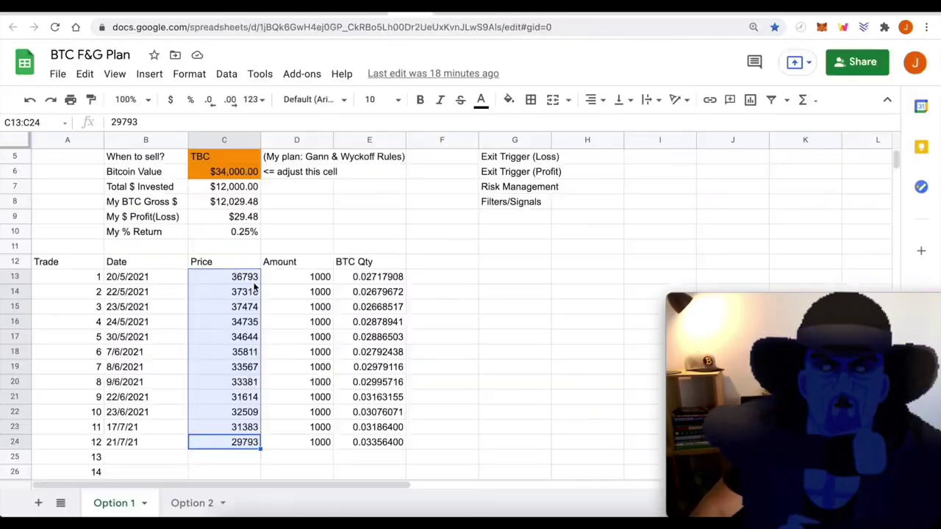
pyautogui.click(297, 321)
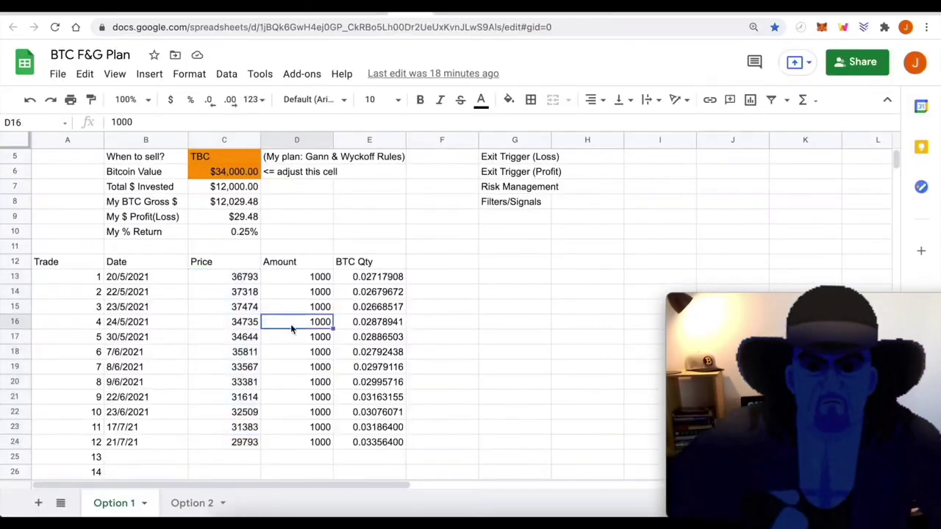
pyautogui.scroll(-3)
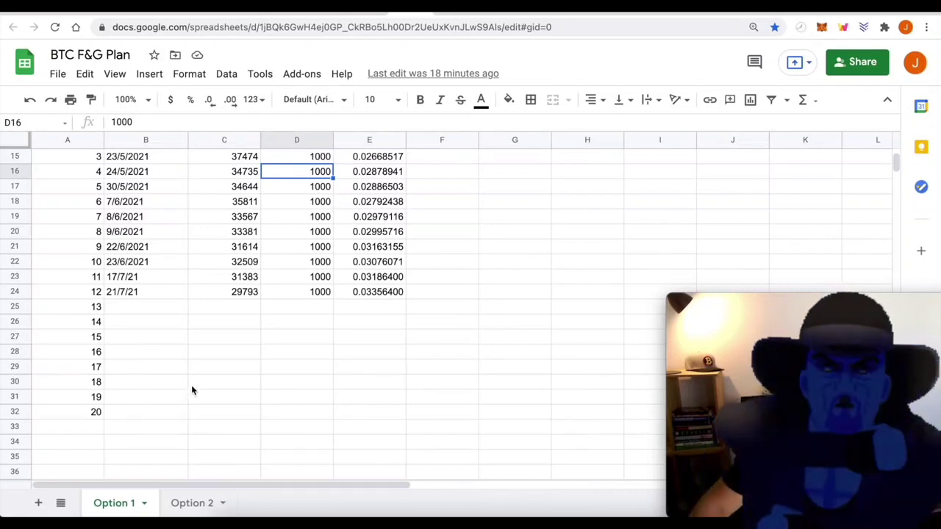
# - Switch between the Option 2 and Option 1 sheets of the BTC F&G Plan, finishing on Option 1's summary
pyautogui.click(191, 503)
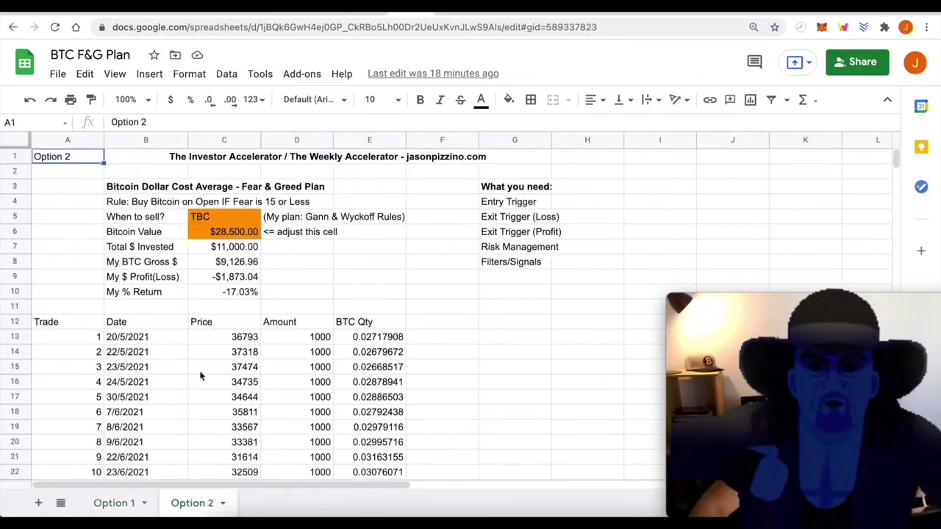
pyautogui.scroll(-3)
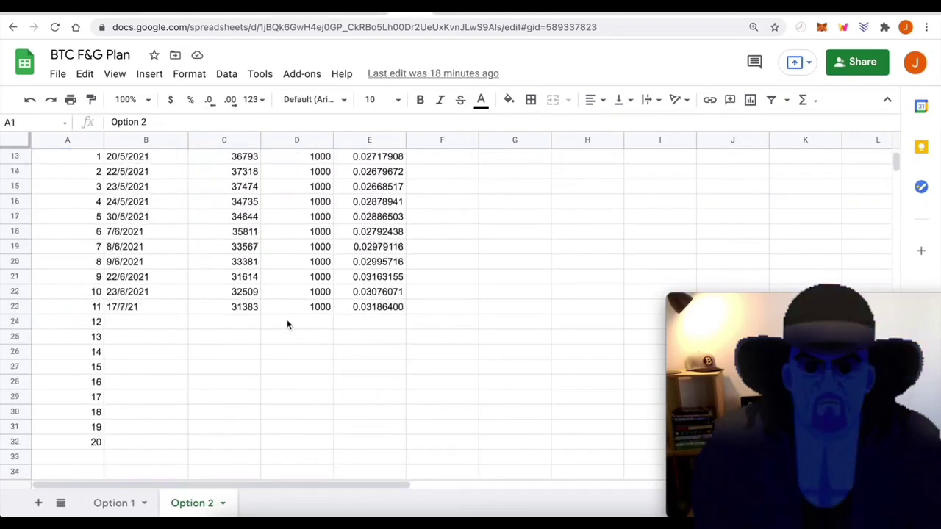
pyautogui.moveTo(256, 340)
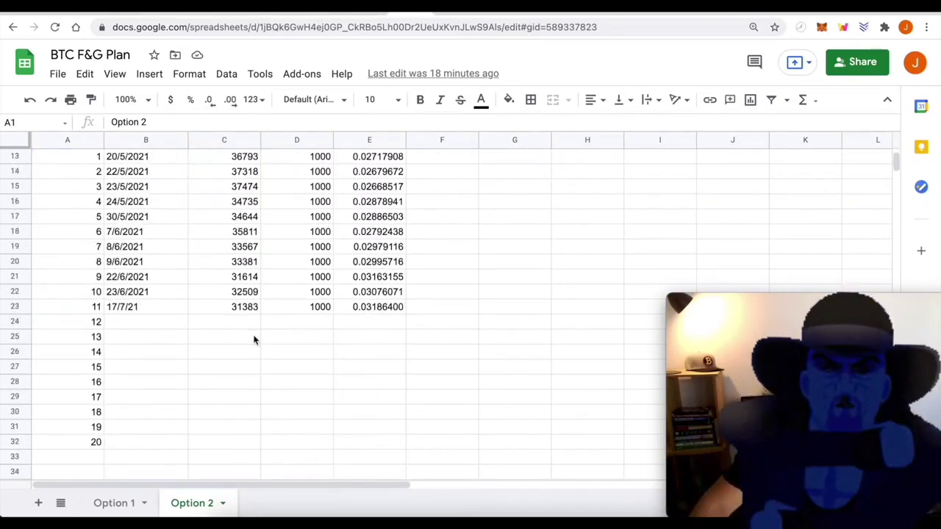
pyautogui.moveTo(267, 332)
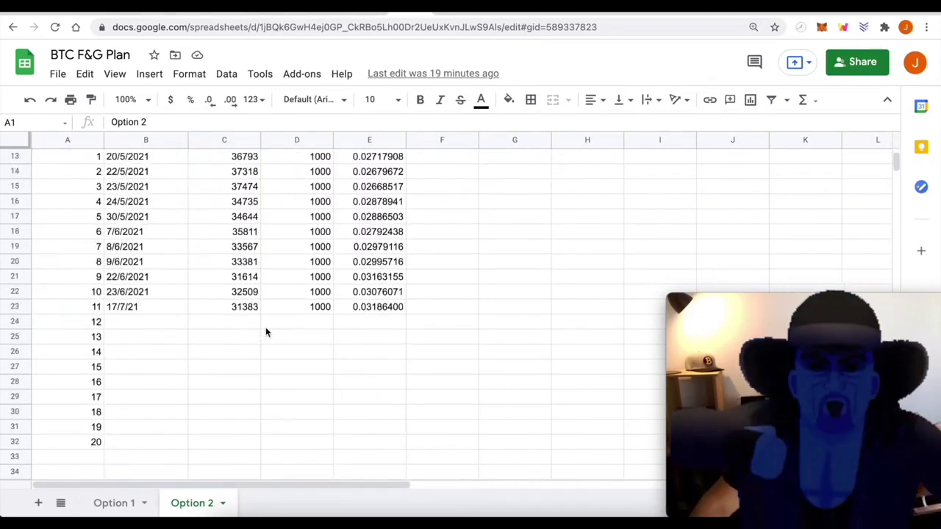
pyautogui.moveTo(223, 458)
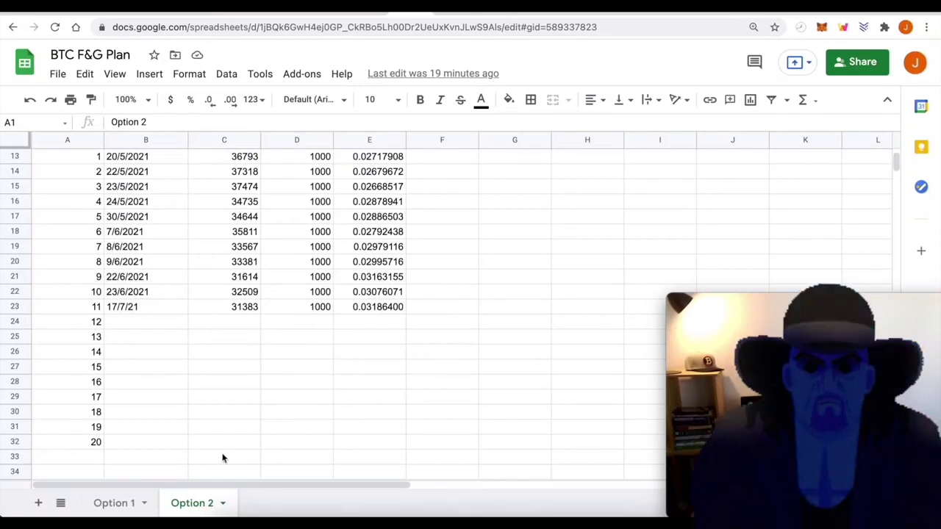
pyautogui.click(114, 503)
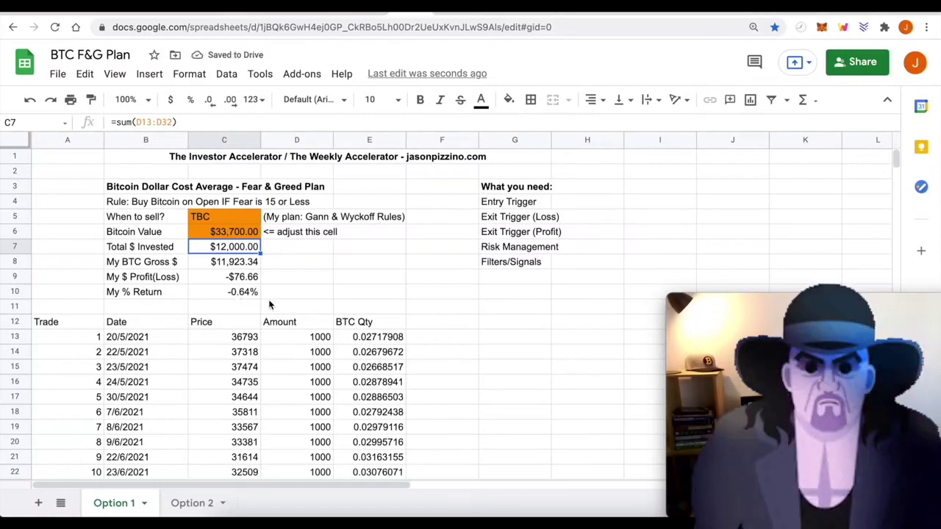
pyautogui.moveTo(292, 266)
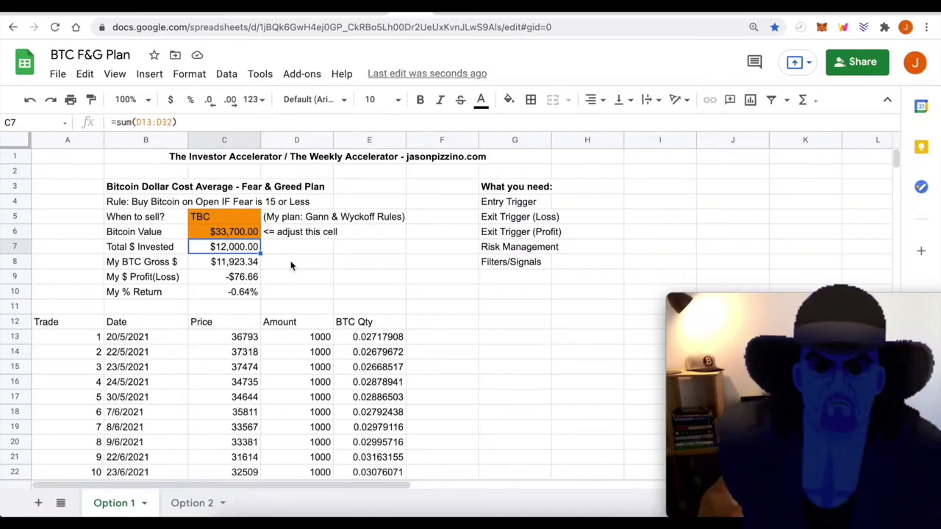
pyautogui.moveTo(512, 213)
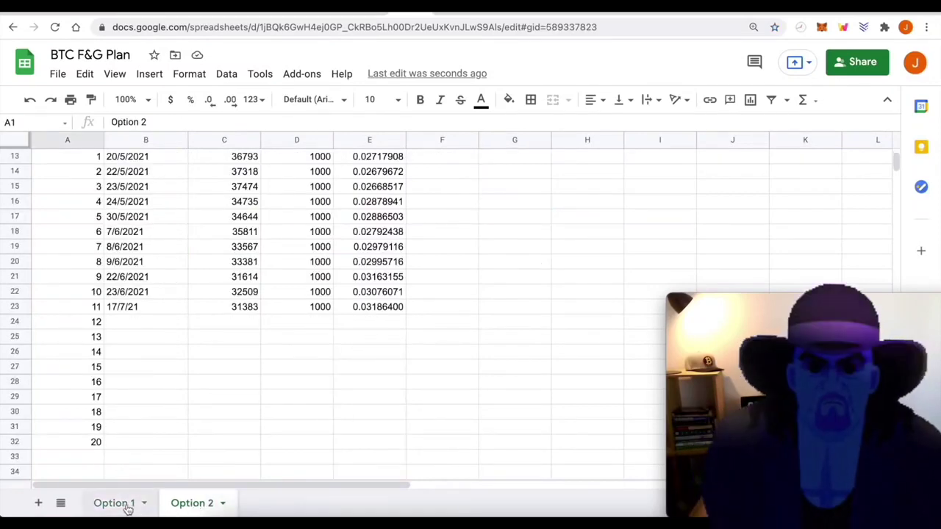
pyautogui.click(114, 503)
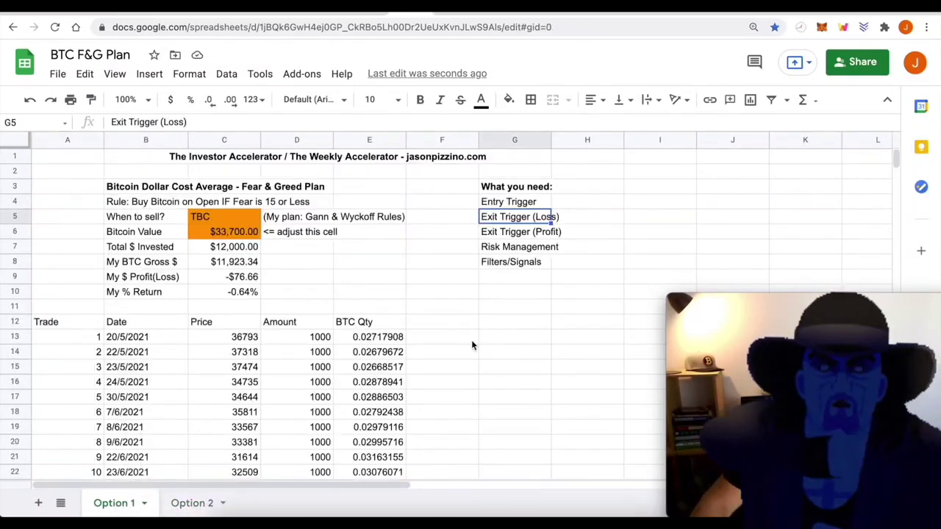
pyautogui.moveTo(470, 344)
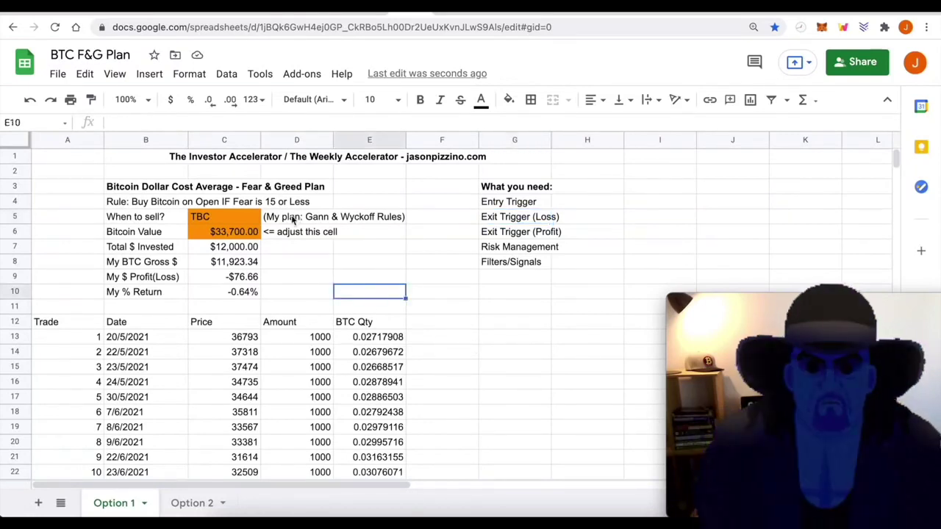
pyautogui.click(297, 216)
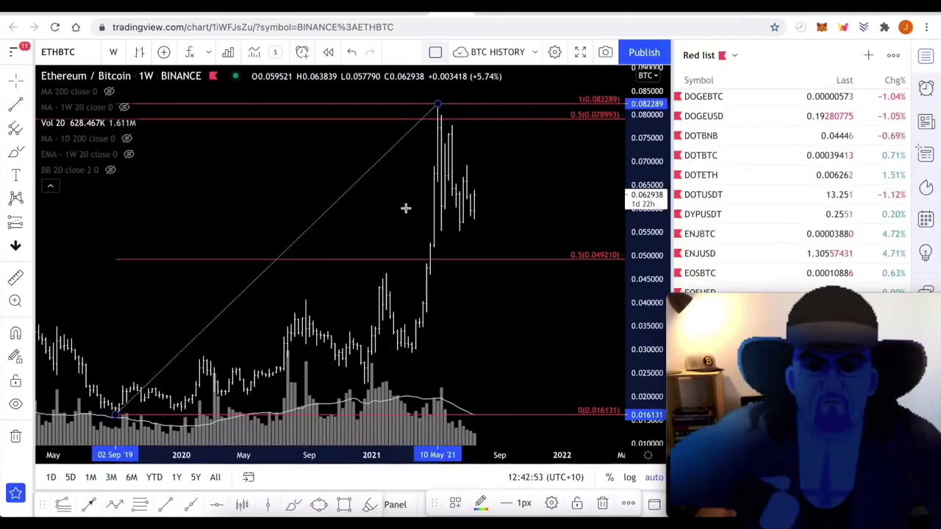
pyautogui.moveTo(477, 226)
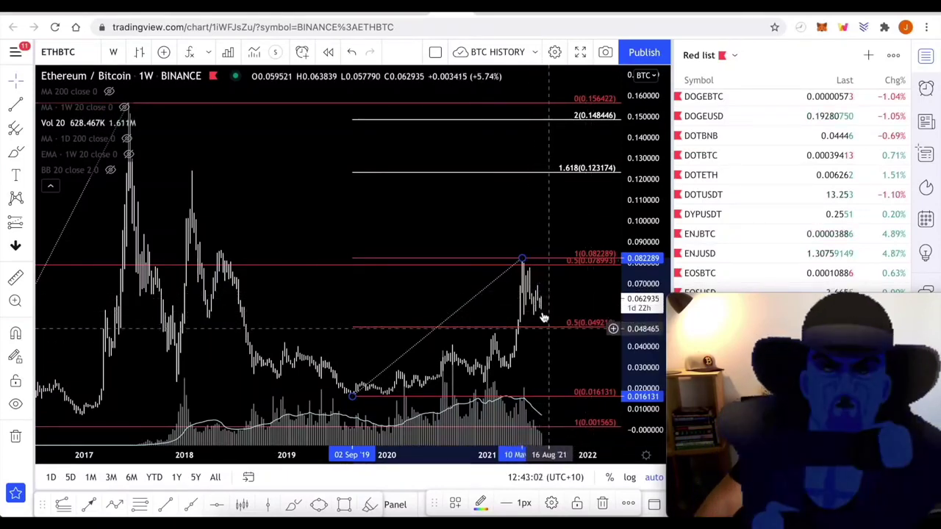
pyautogui.moveTo(553, 326)
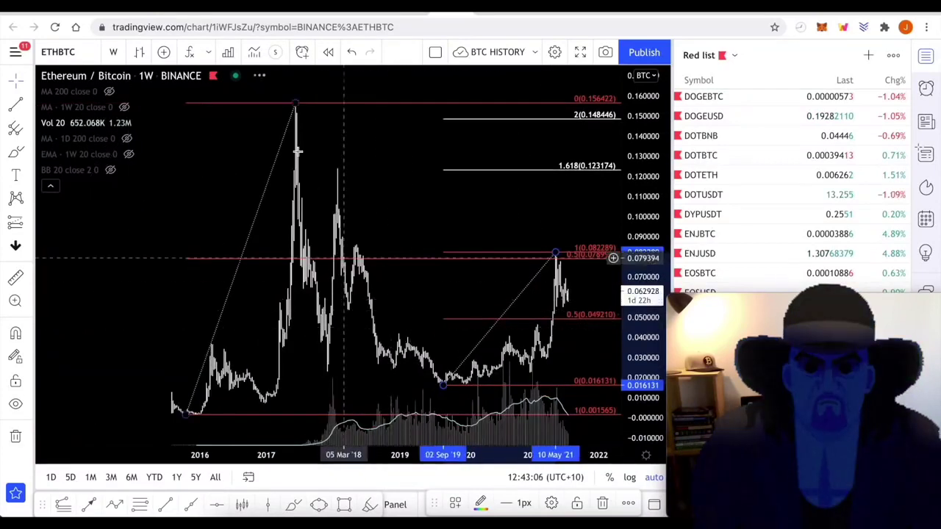
pyautogui.moveTo(566, 257)
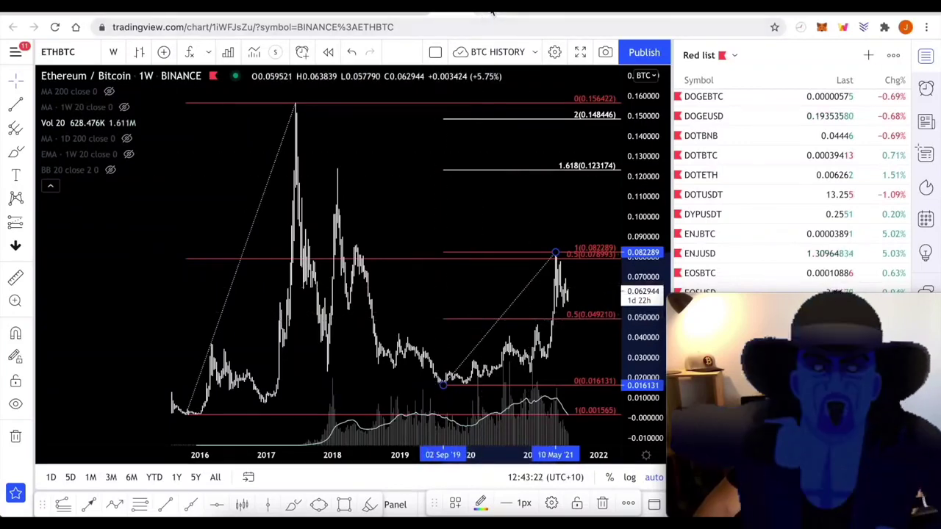
# - Switch the chart to ETHUSD weekly and pan it back toward mid-2020
pyautogui.click(700, 282)
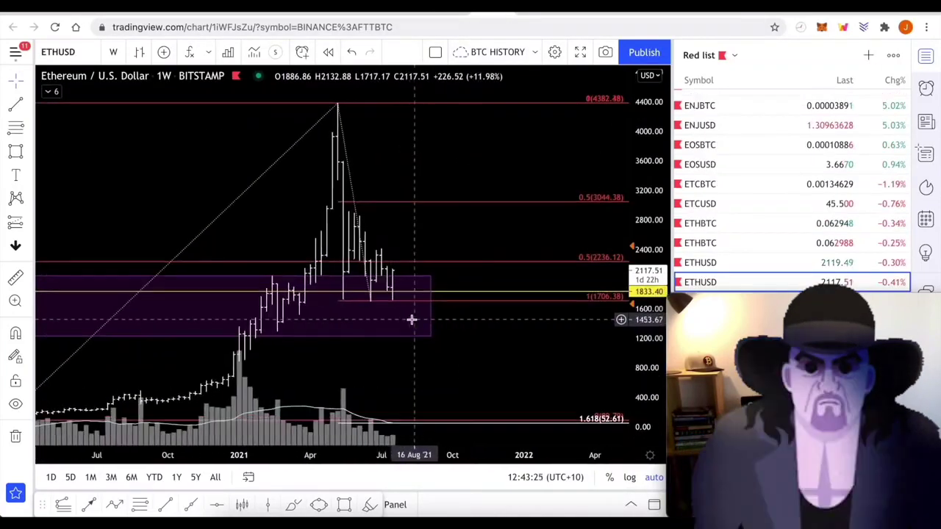
pyautogui.moveTo(412, 320); pyautogui.dragTo(384, 322)
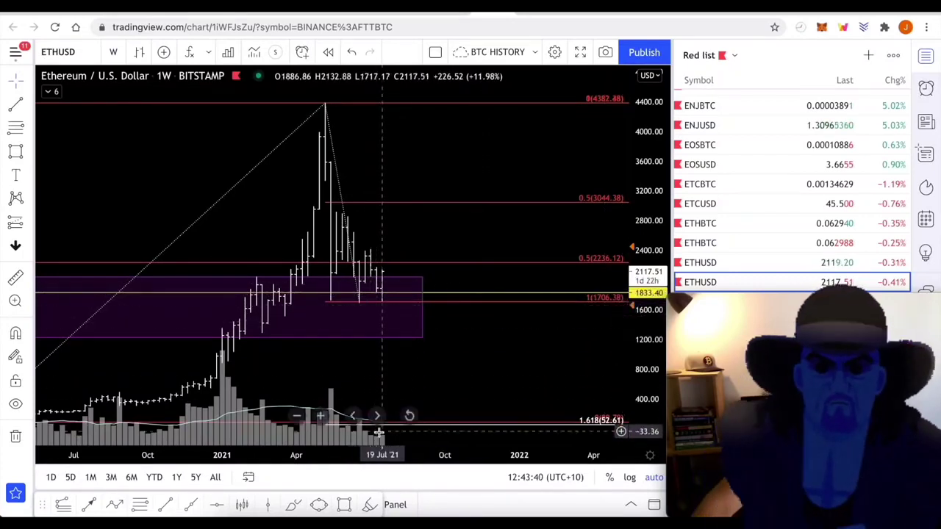
pyautogui.moveTo(371, 438)
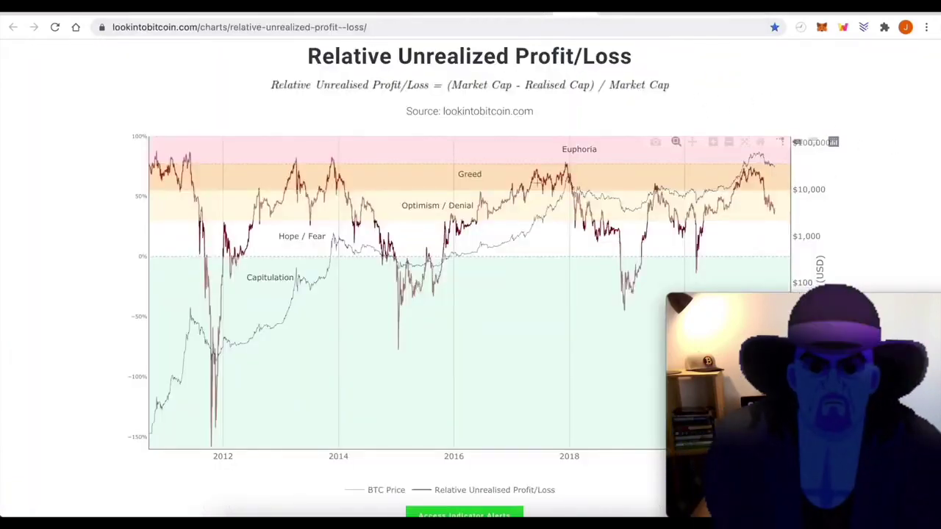
# - Scroll the Relative Unrealized Profit/Loss chart into view to inspect its past-cycle values
pyautogui.scroll(-3)
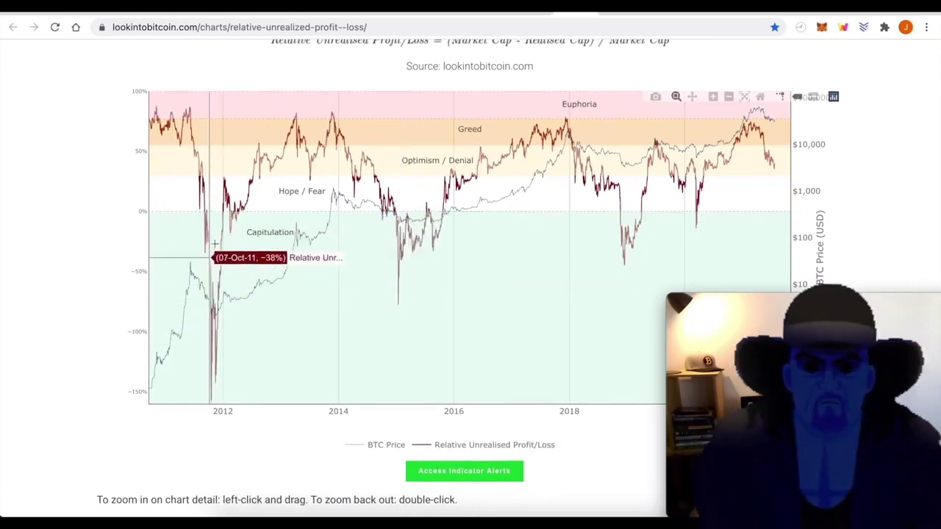
pyautogui.moveTo(618, 252)
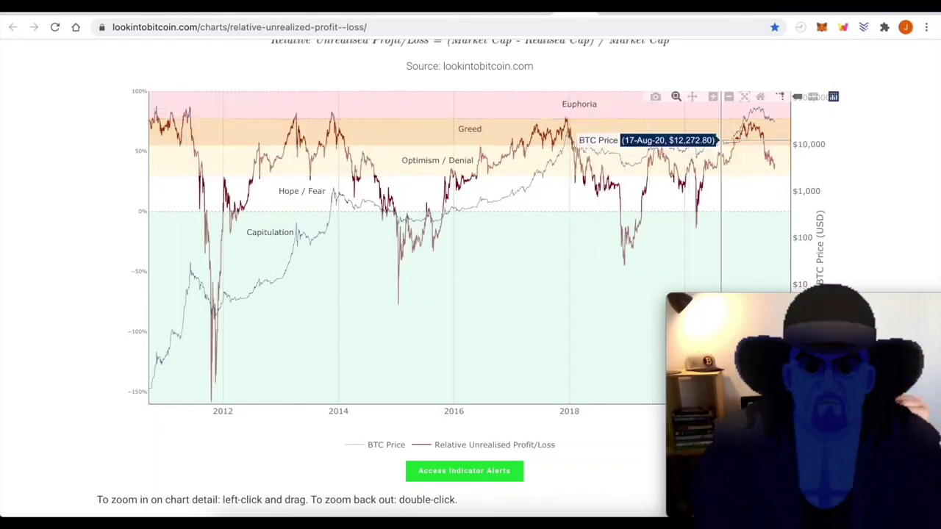
pyautogui.moveTo(762, 125)
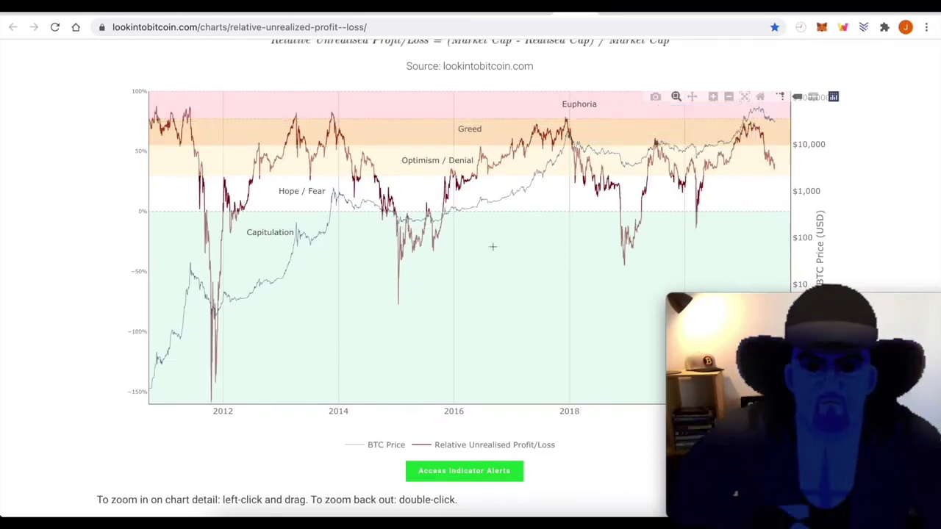
pyautogui.moveTo(621, 259)
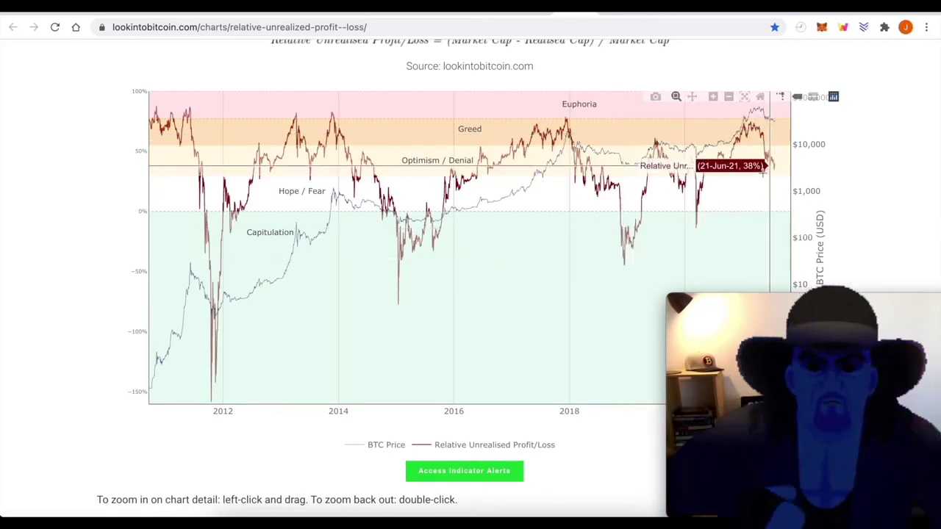
pyautogui.moveTo(769, 189)
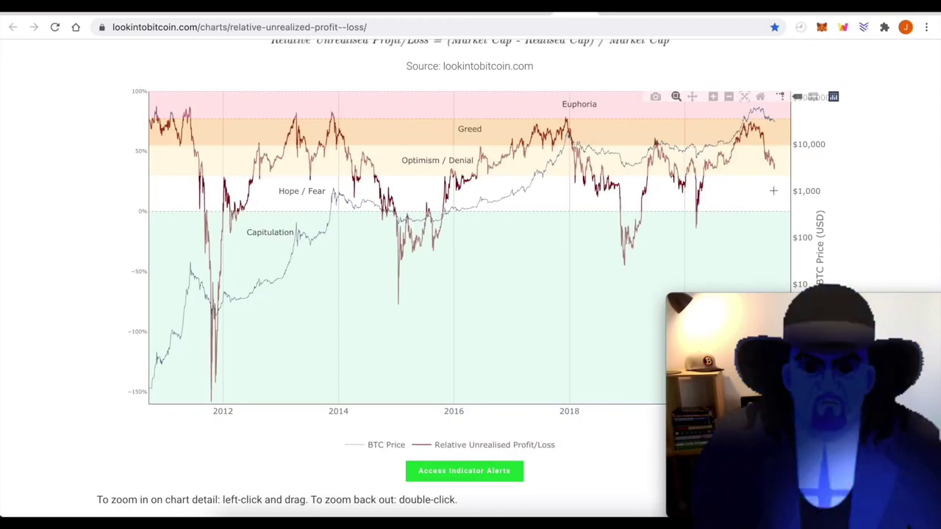
pyautogui.moveTo(640, 204)
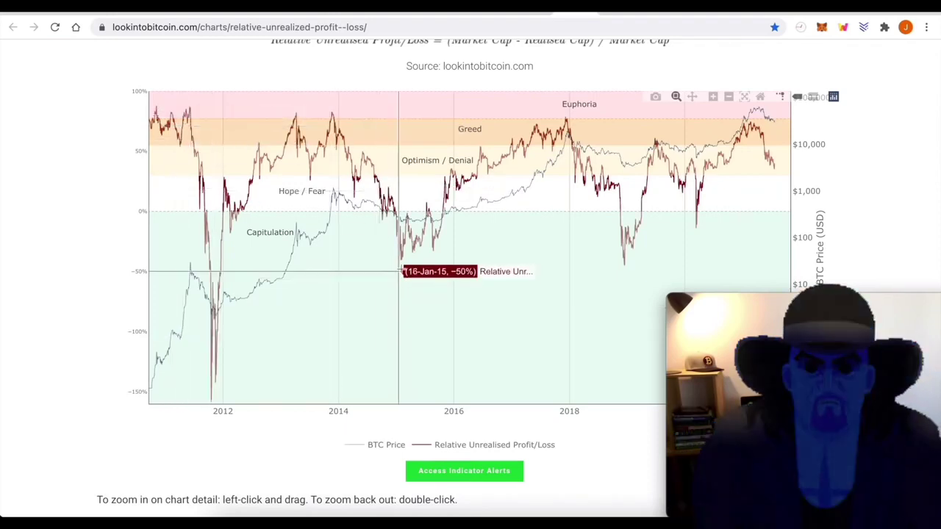
pyautogui.moveTo(616, 218)
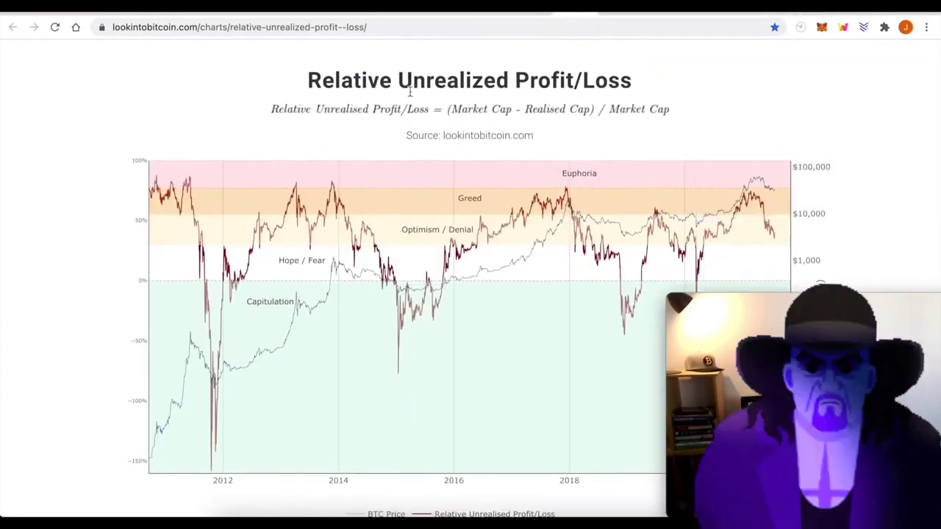
pyautogui.scroll(-3)
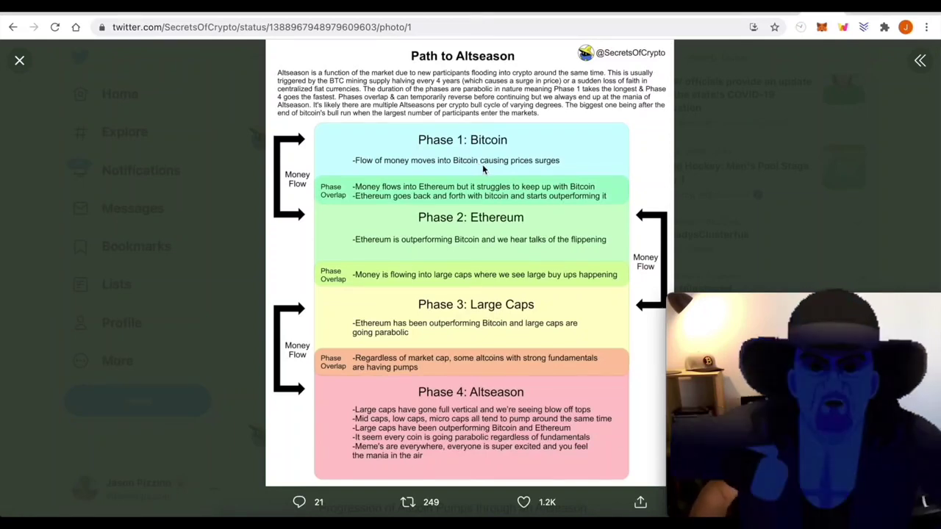
pyautogui.moveTo(467, 341)
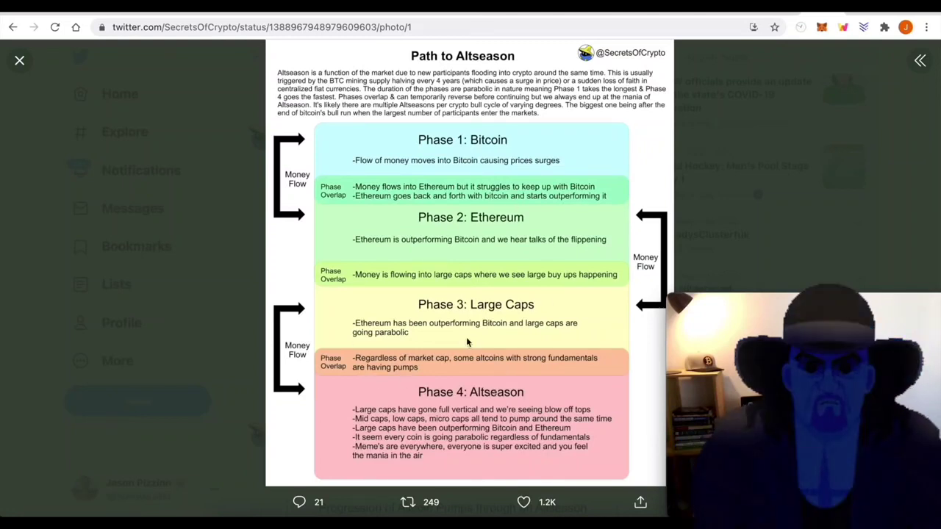
pyautogui.moveTo(443, 179)
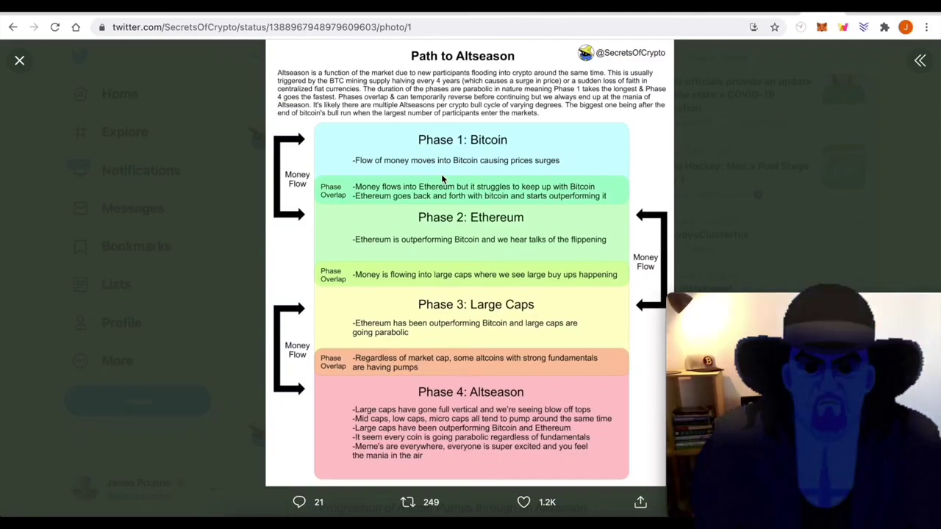
pyautogui.moveTo(417, 234)
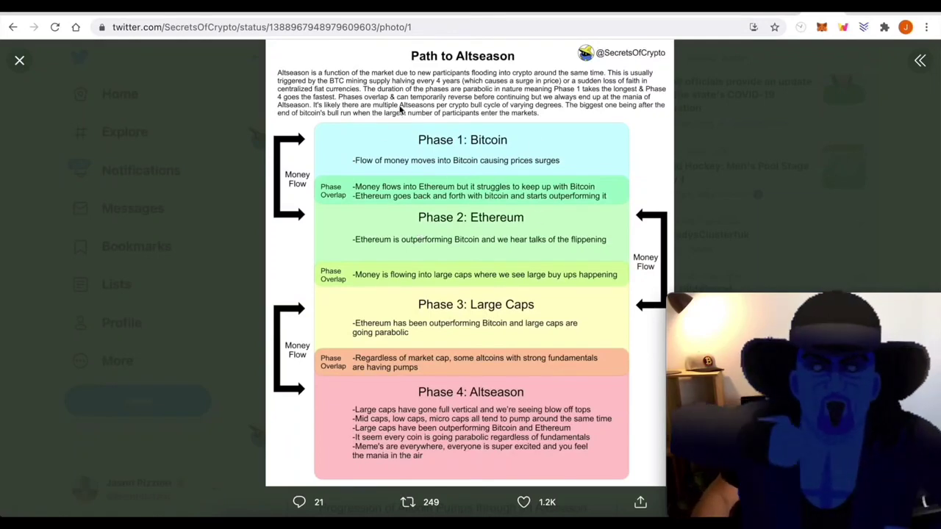
pyautogui.moveTo(365, 129)
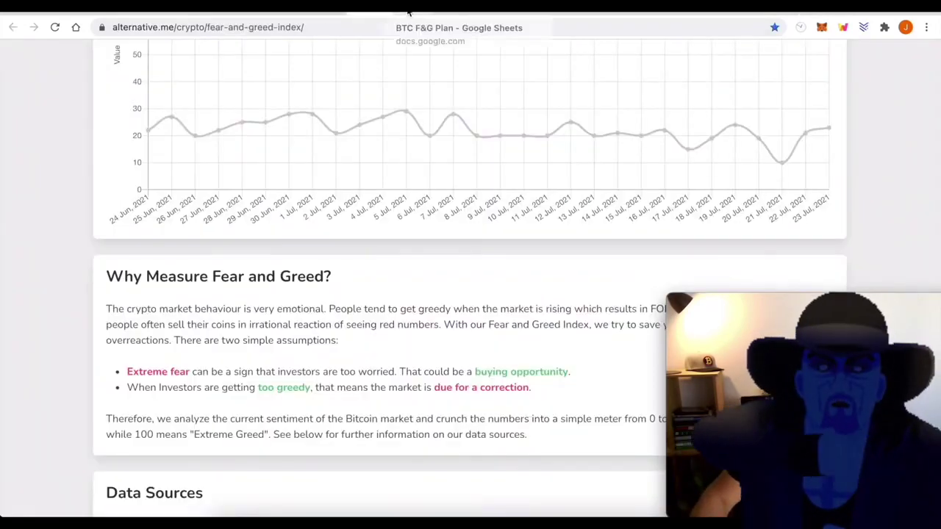
# - Return from the Path to Altseason graphic to the BTC F&G Plan spreadsheet tab
pyautogui.click(458, 28)
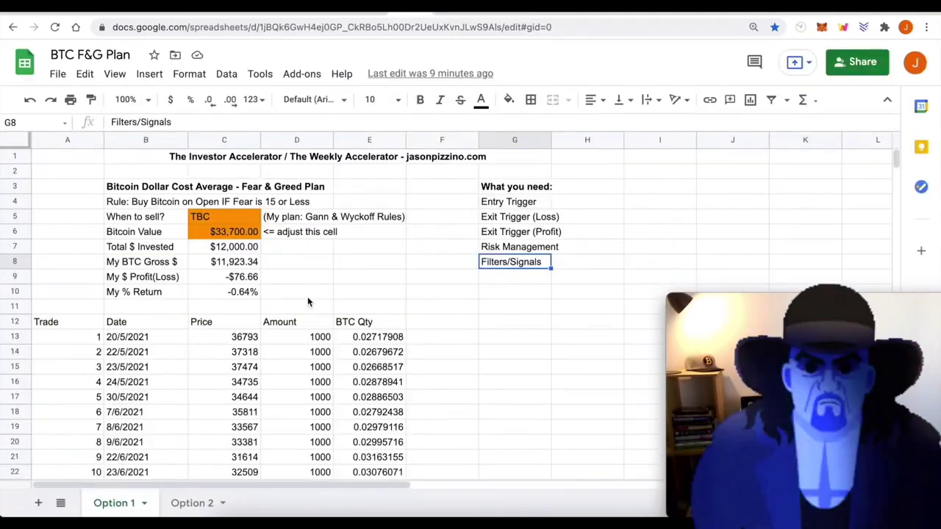